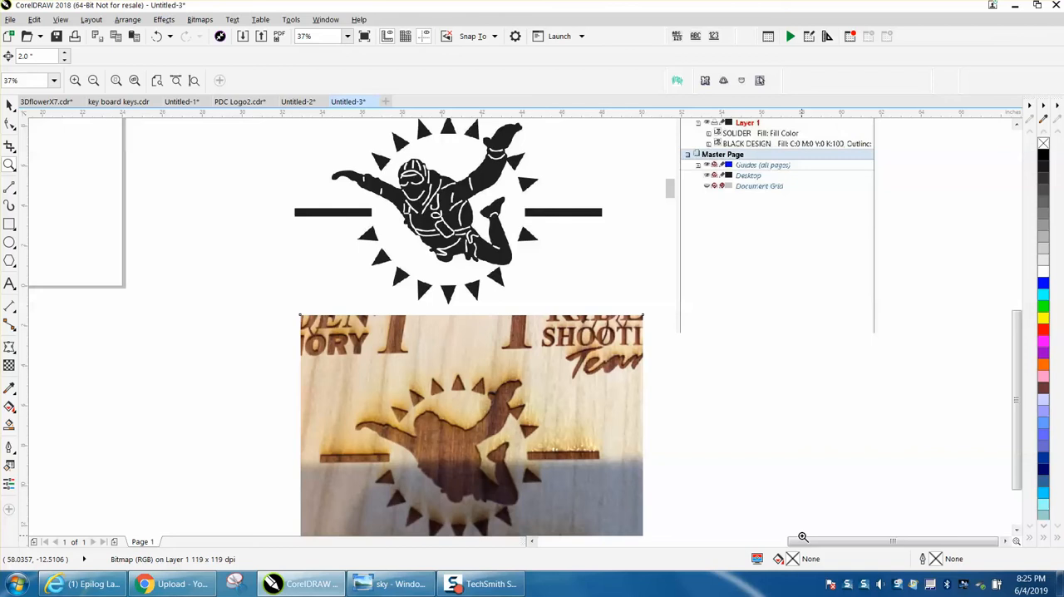
mouse_move(514, 221)
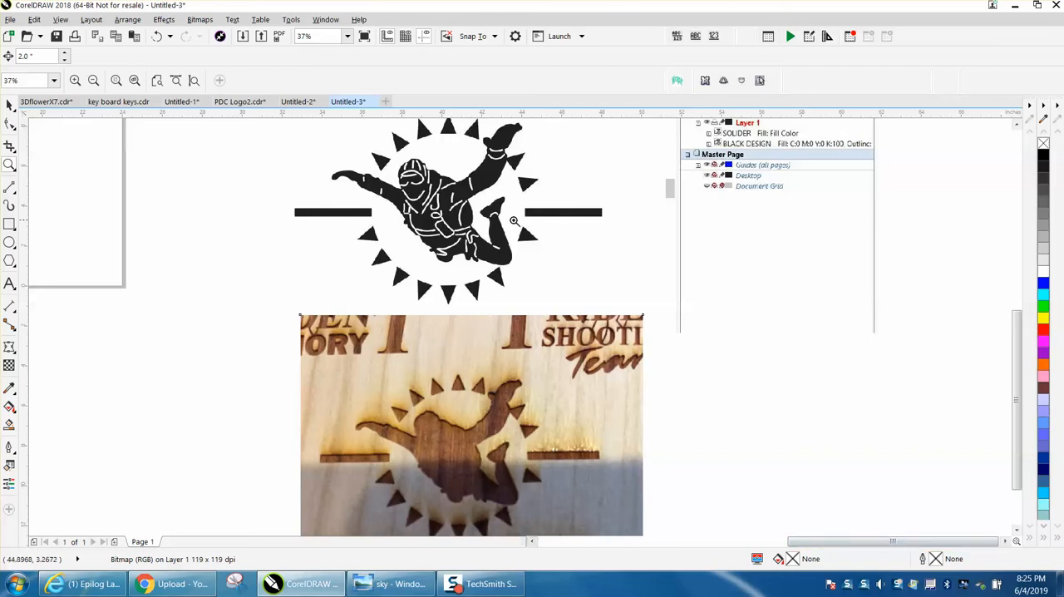
mouse_move(463, 197)
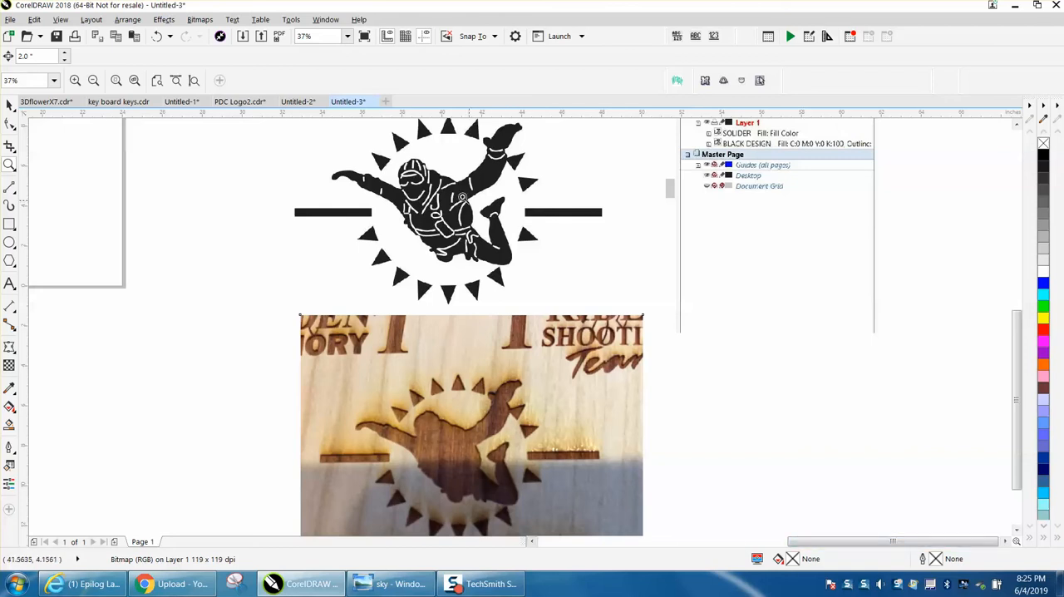
mouse_move(528, 387)
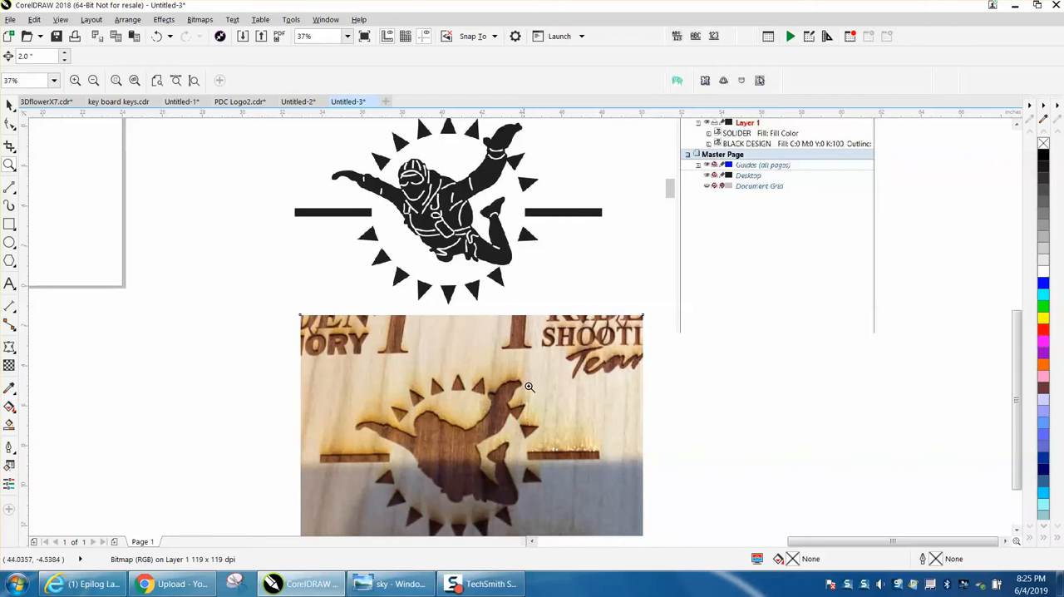
mouse_move(665, 210)
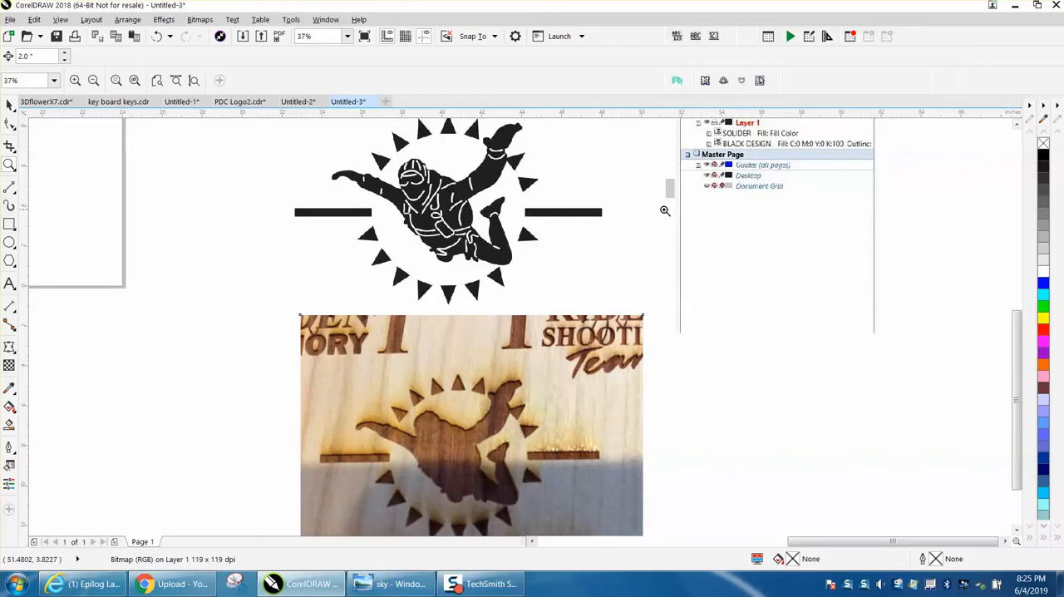
mouse_move(445, 214)
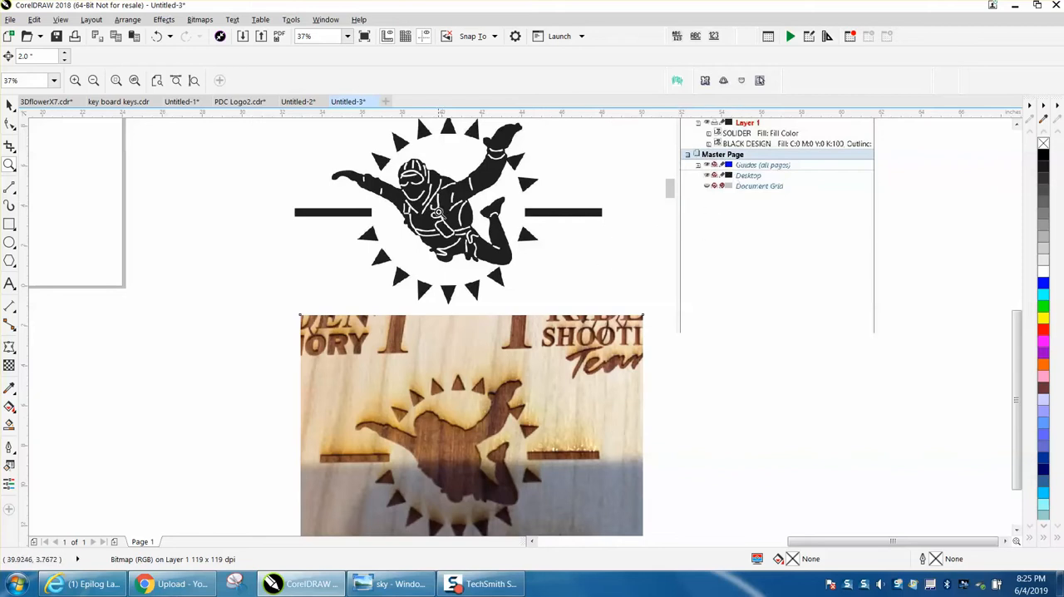
mouse_move(403, 426)
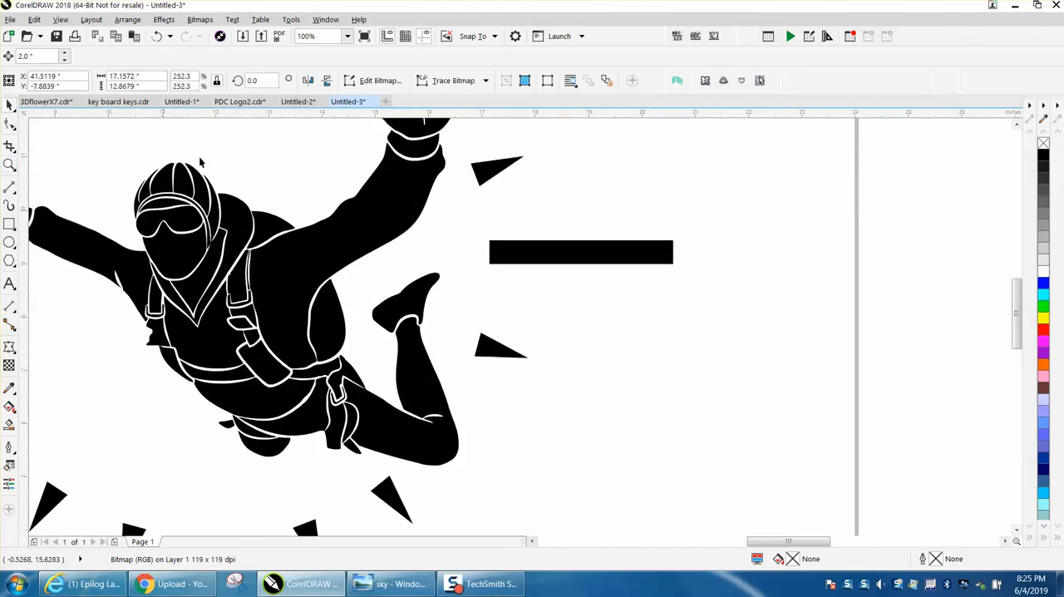
Step: Import the grayscale skydiver bitmap beside the black skydiver, left of the badge page
left_click(346, 36)
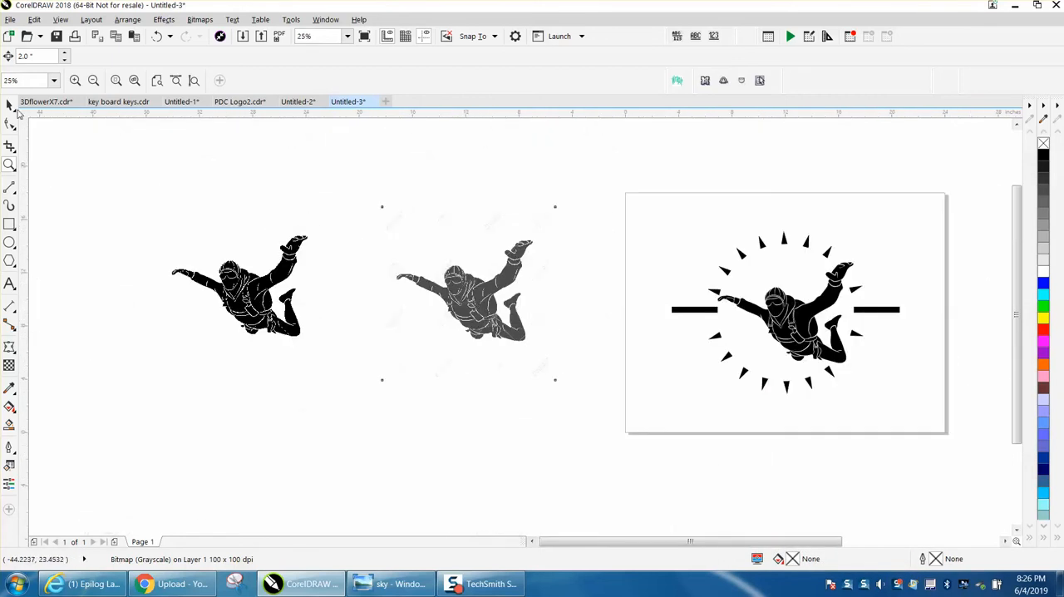
Step: Resample the grayscale skydiver bitmap to 600 dpi and convert it to black and white
left_click(468, 294)
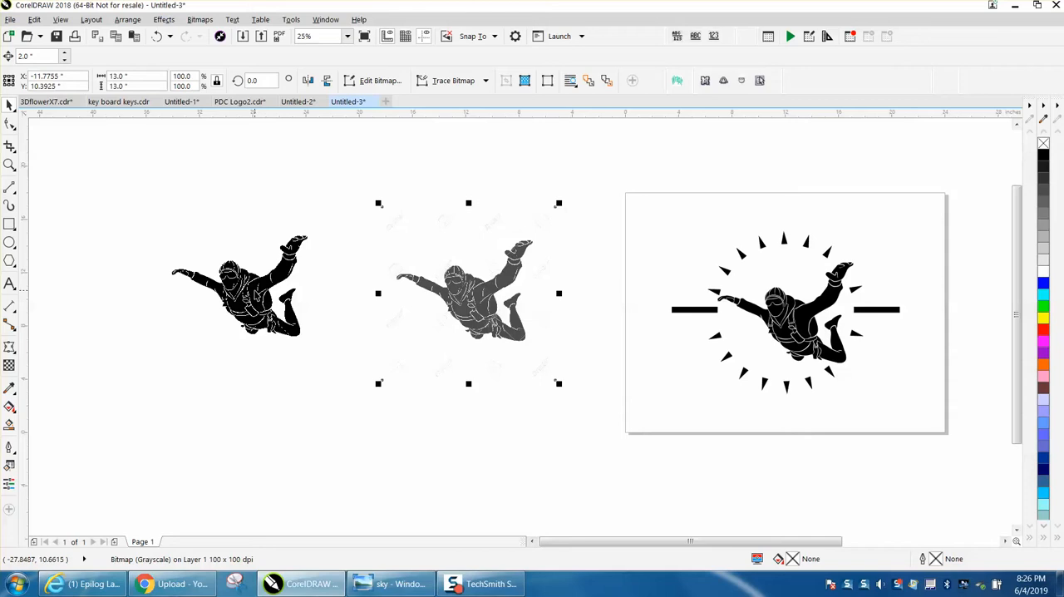
mouse_move(200, 19)
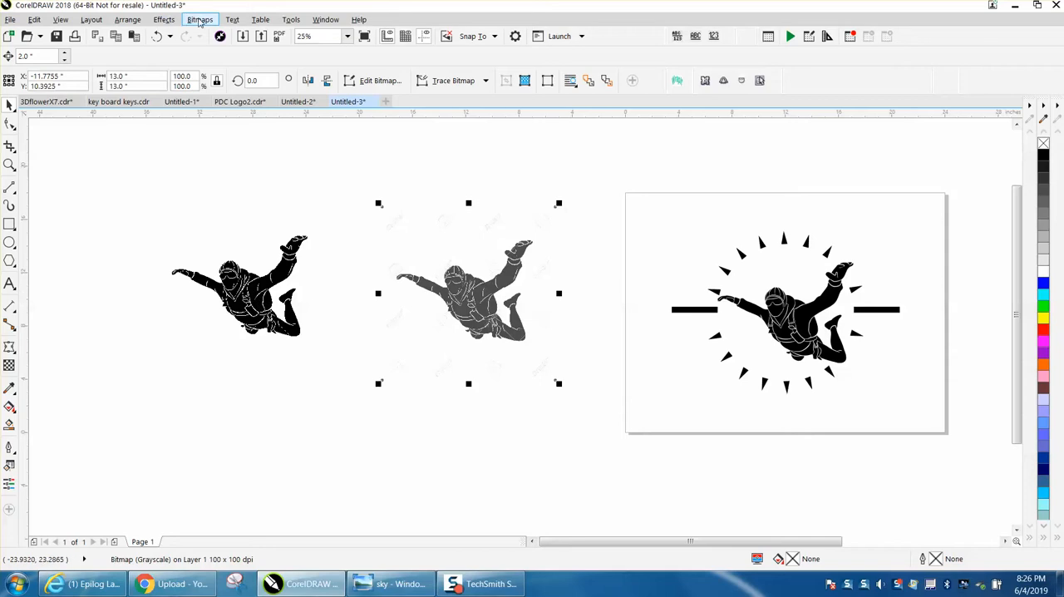
left_click(199, 19)
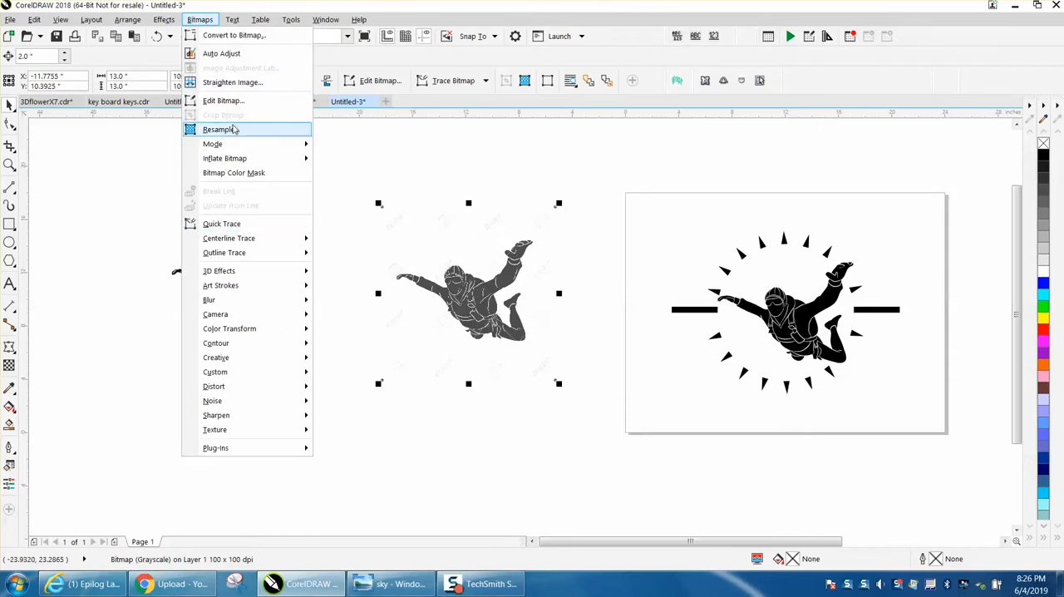
left_click(217, 128)
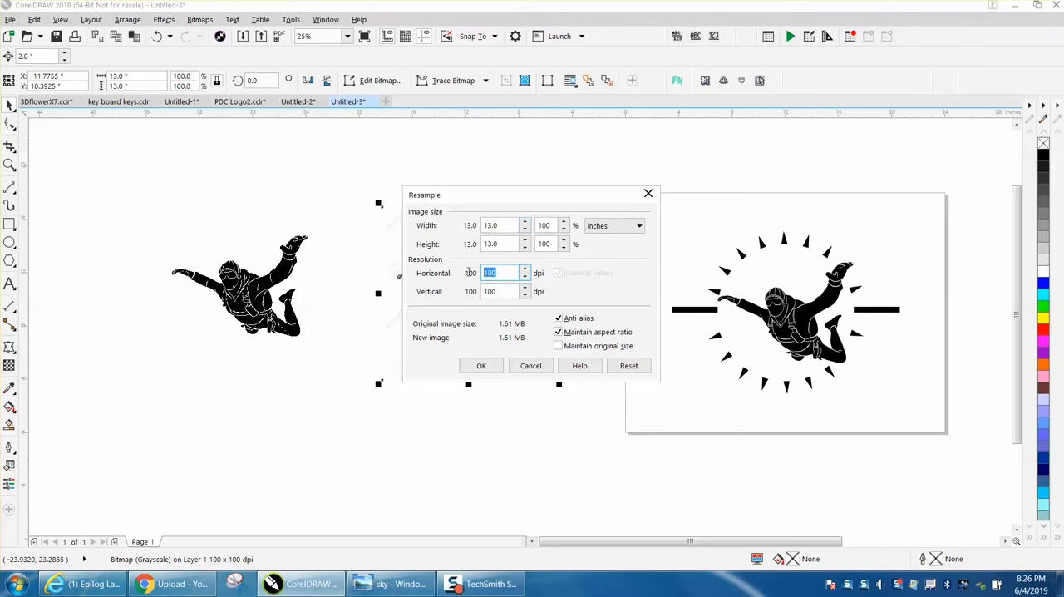
left_click(481, 365)
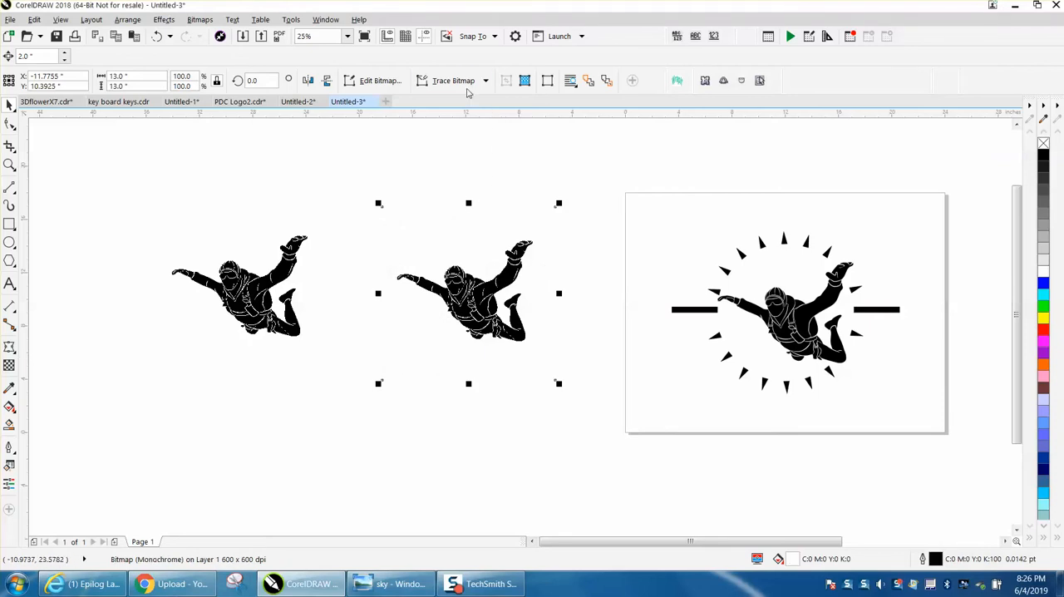
Step: Outline-trace the bitmap as Clipart with Reduce bitmap, accepting the 64-shape result
left_click(454, 81)
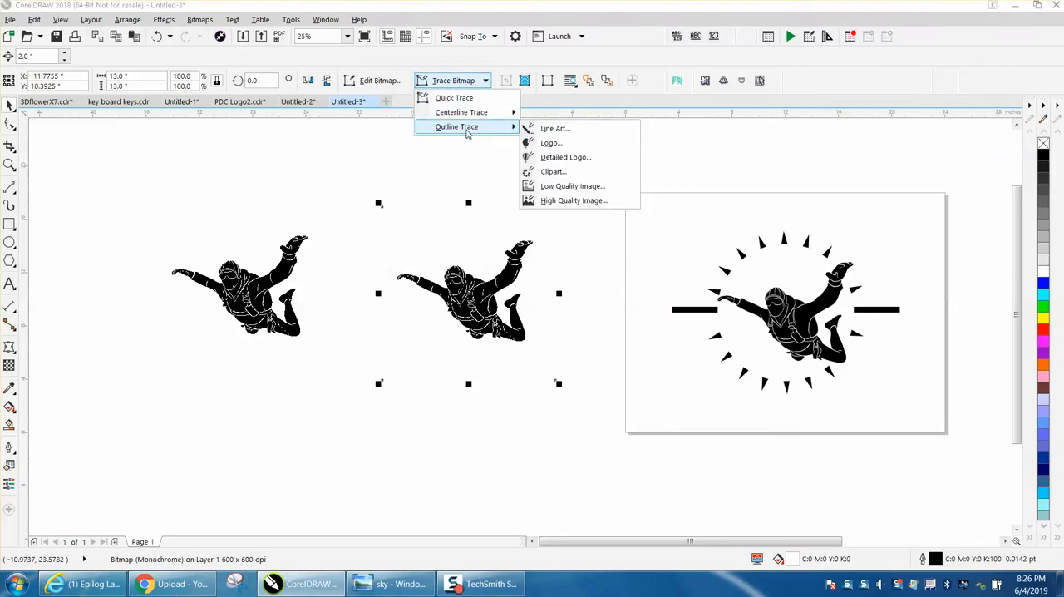
left_click(573, 200)
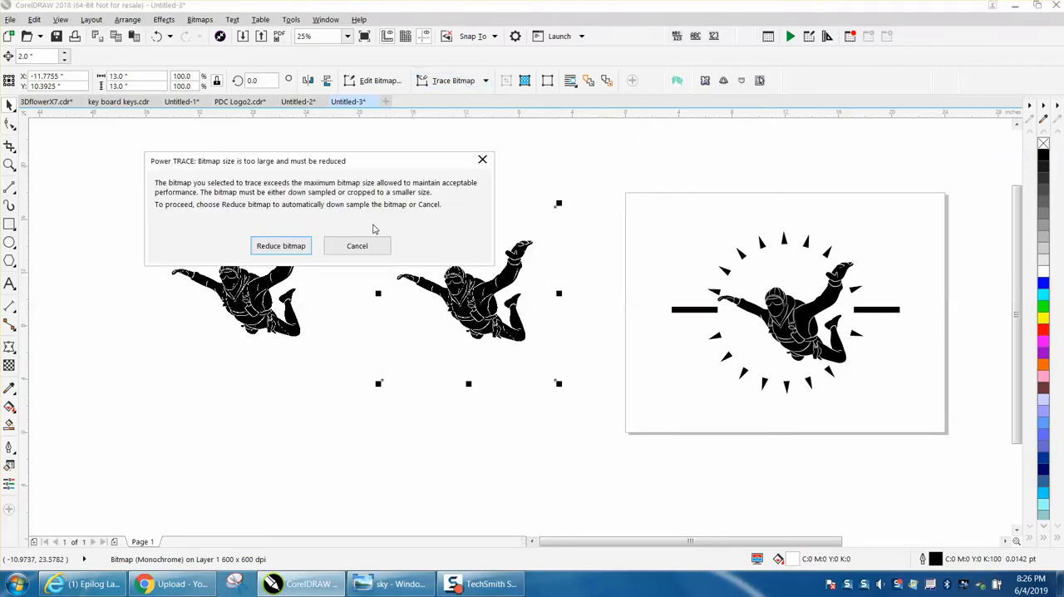
left_click(280, 245)
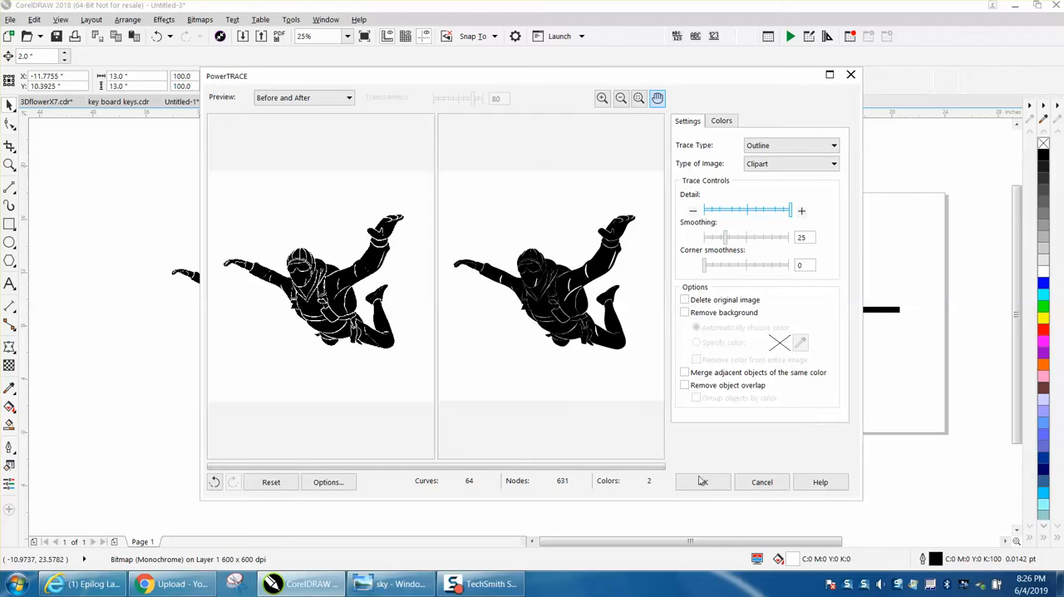
left_click(702, 482)
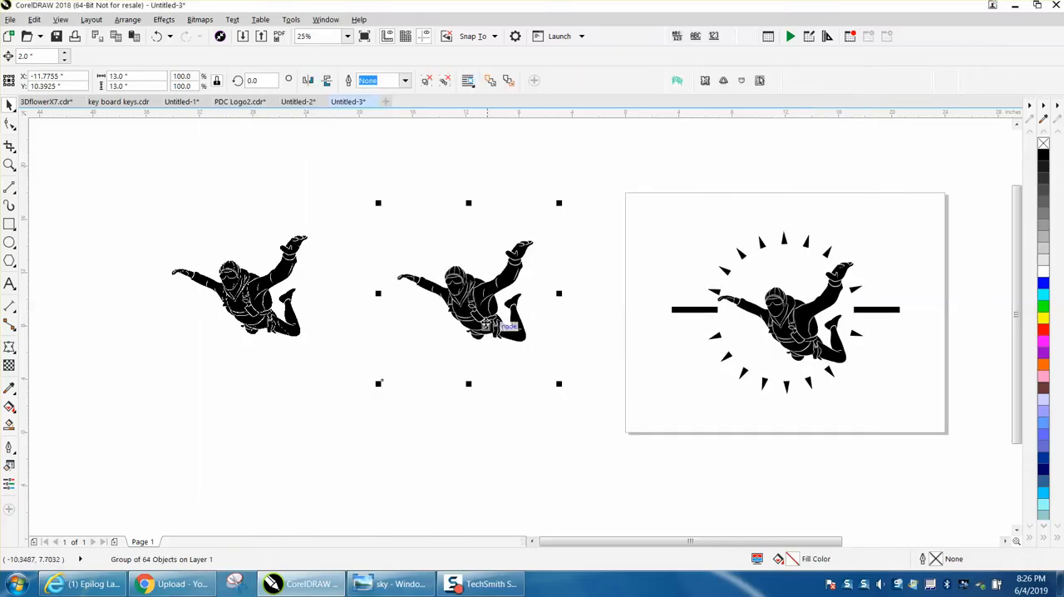
Step: Drag the traced skydiver group off the original bitmap and frame it with a rectangle
left_click_drag(467, 293, 378, 388)
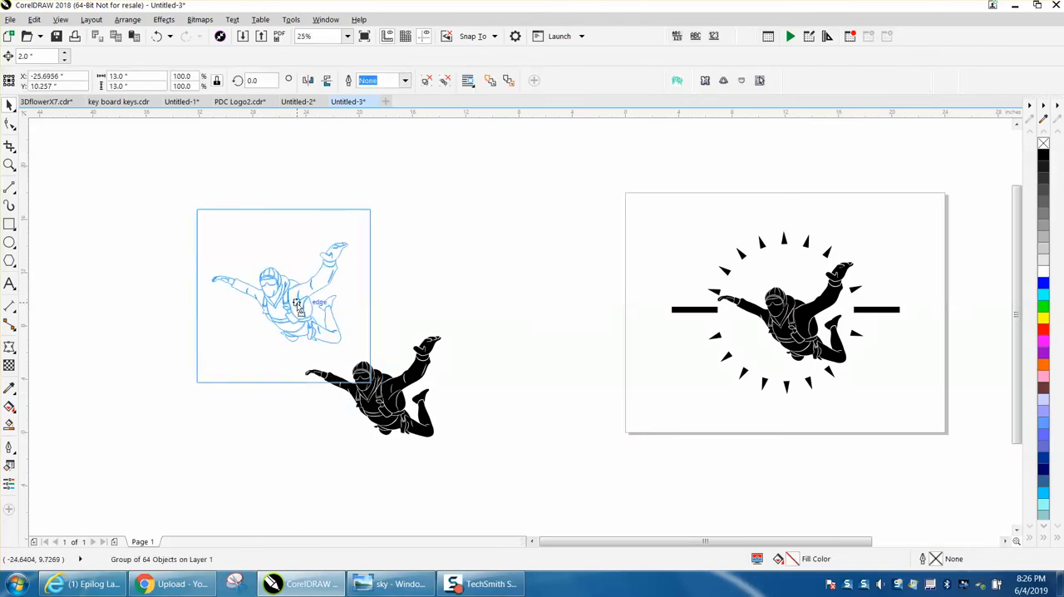
left_click_drag(295, 295, 374, 283)
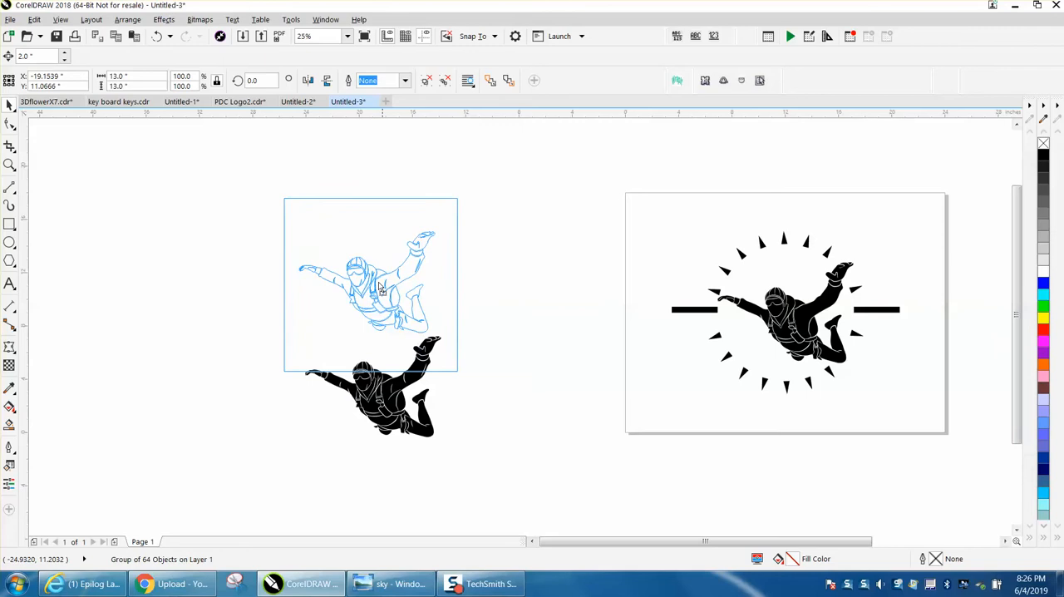
left_click_drag(370, 287, 299, 262)
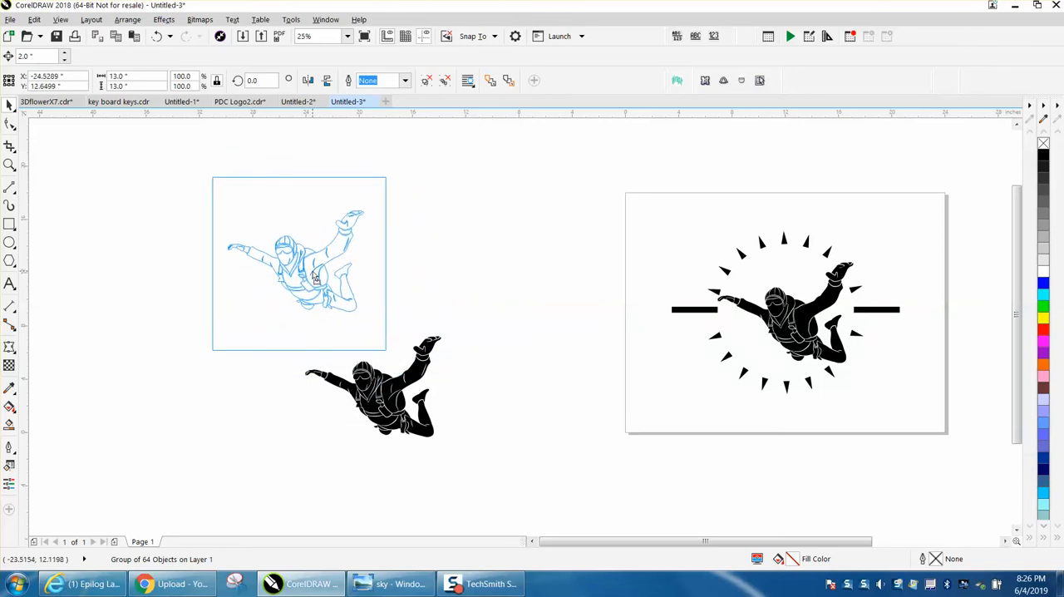
left_click(299, 264)
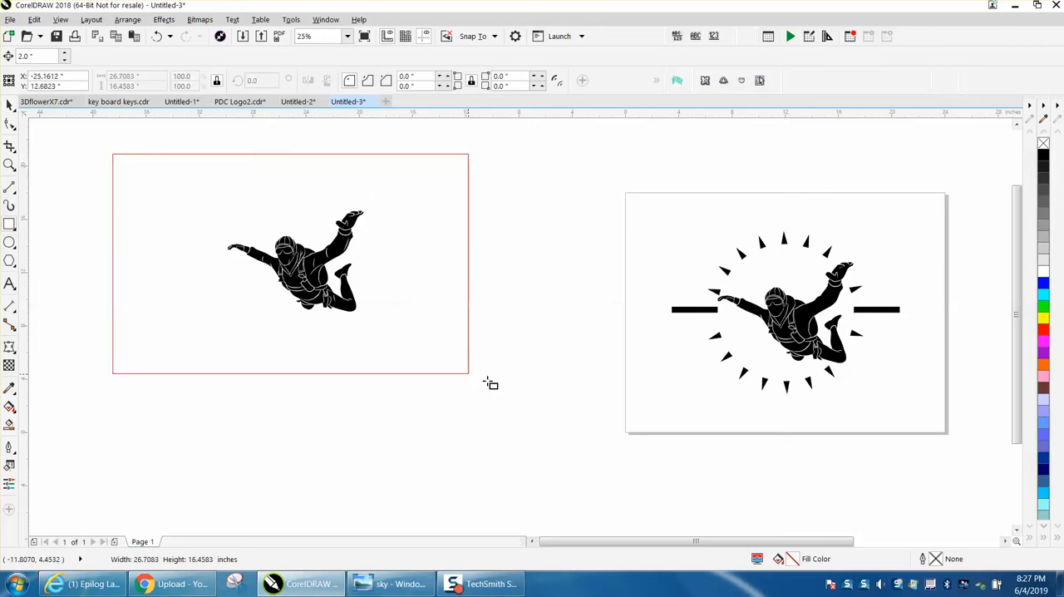
Step: Fill the rectangle yellow and rearrange its stacking order behind the traced skydiver
left_click(1043, 318)
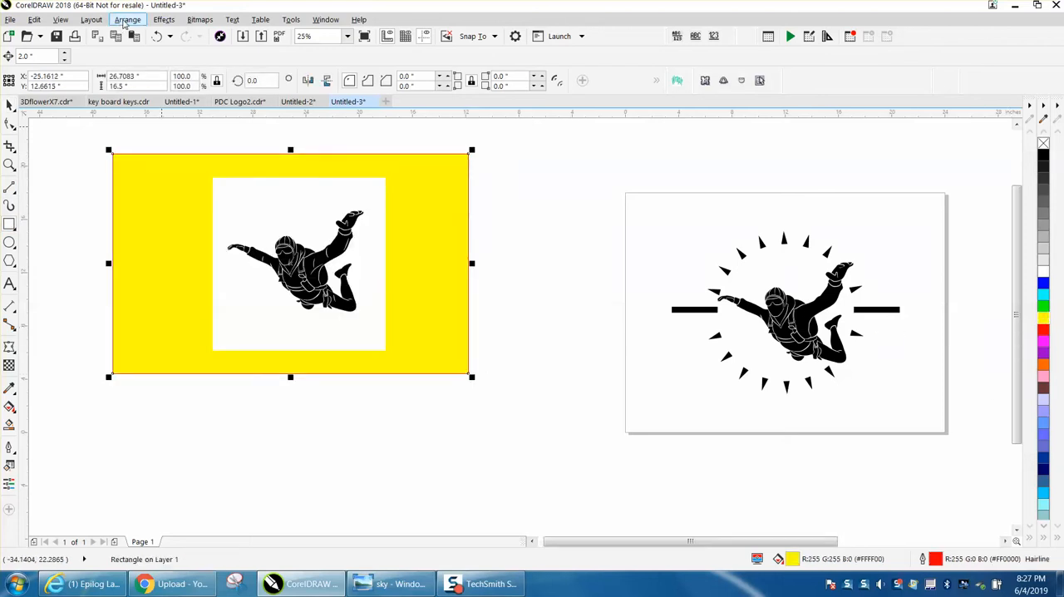
left_click(127, 20)
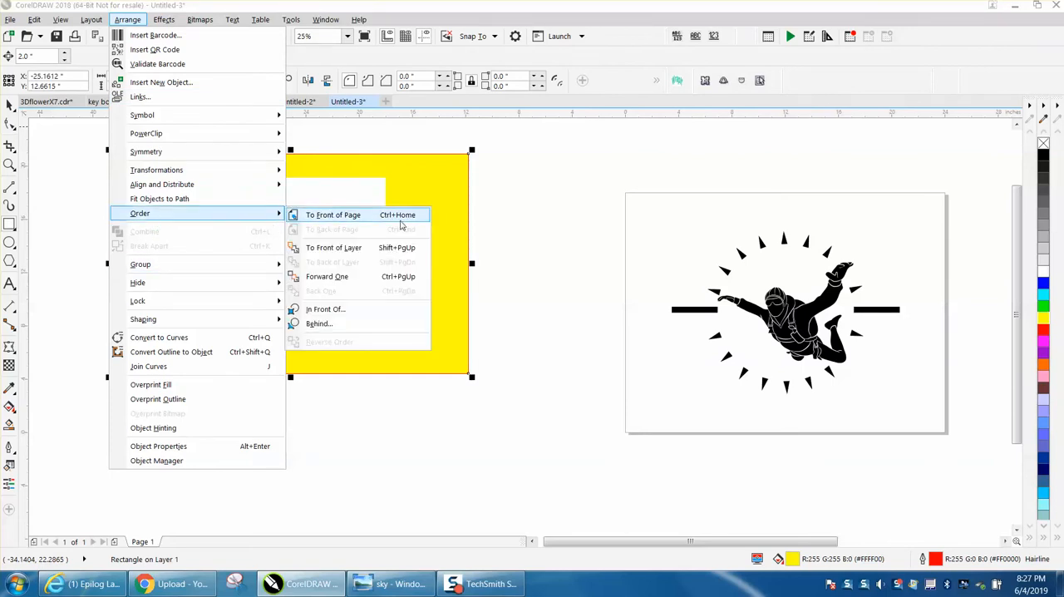
left_click(332, 214)
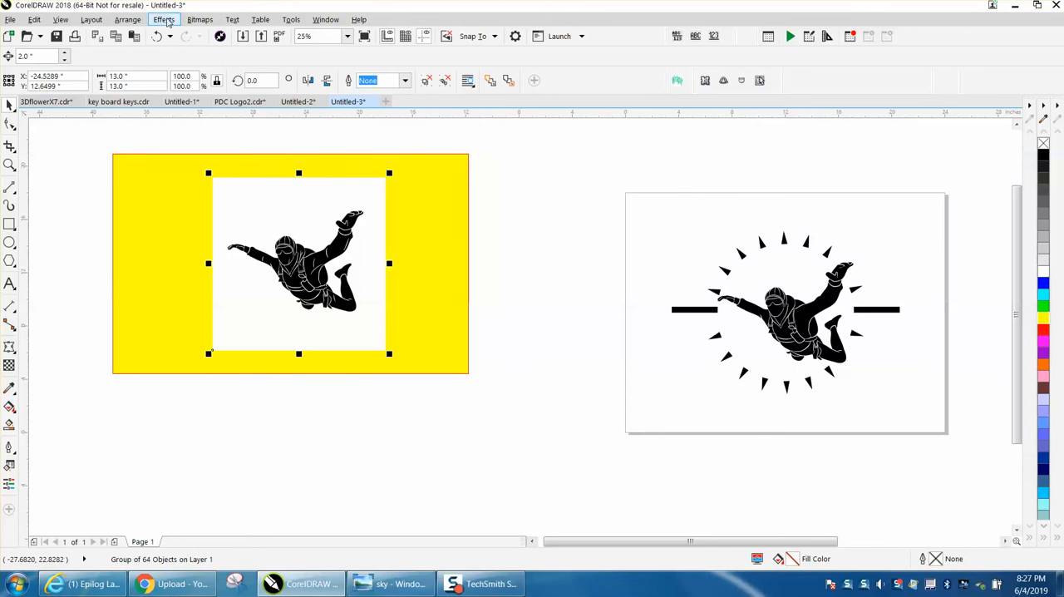
left_click(127, 19)
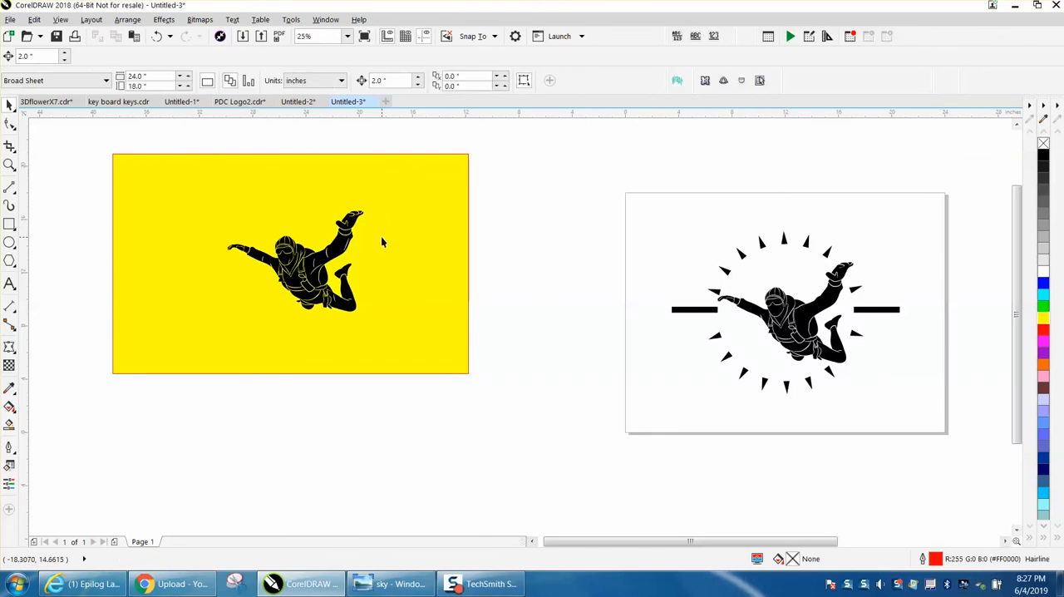
Step: Zoom in on the skydiver and select one of its black pieces
left_click(11, 165)
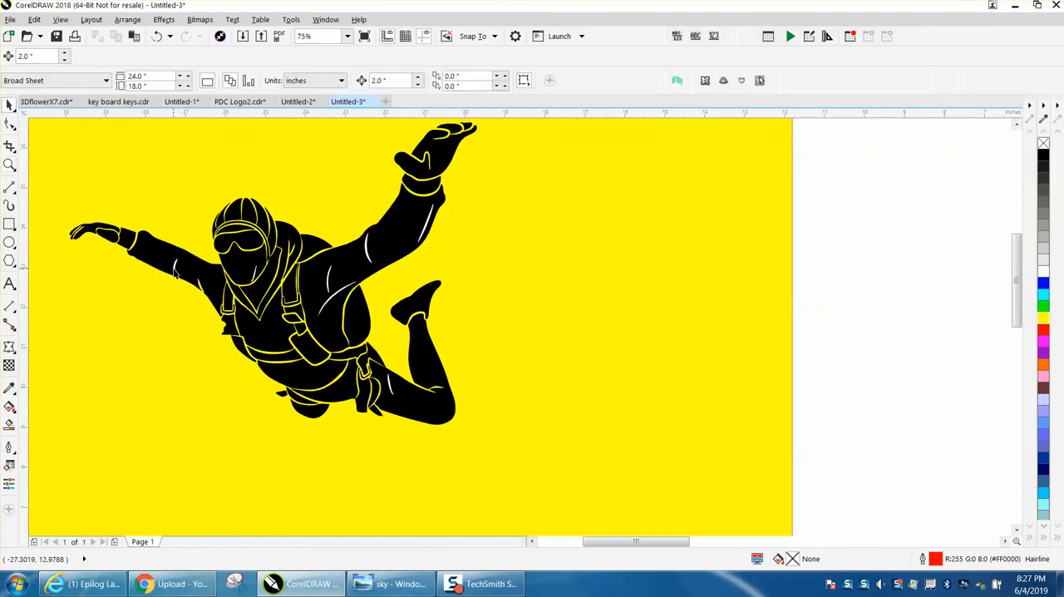
mouse_move(247, 292)
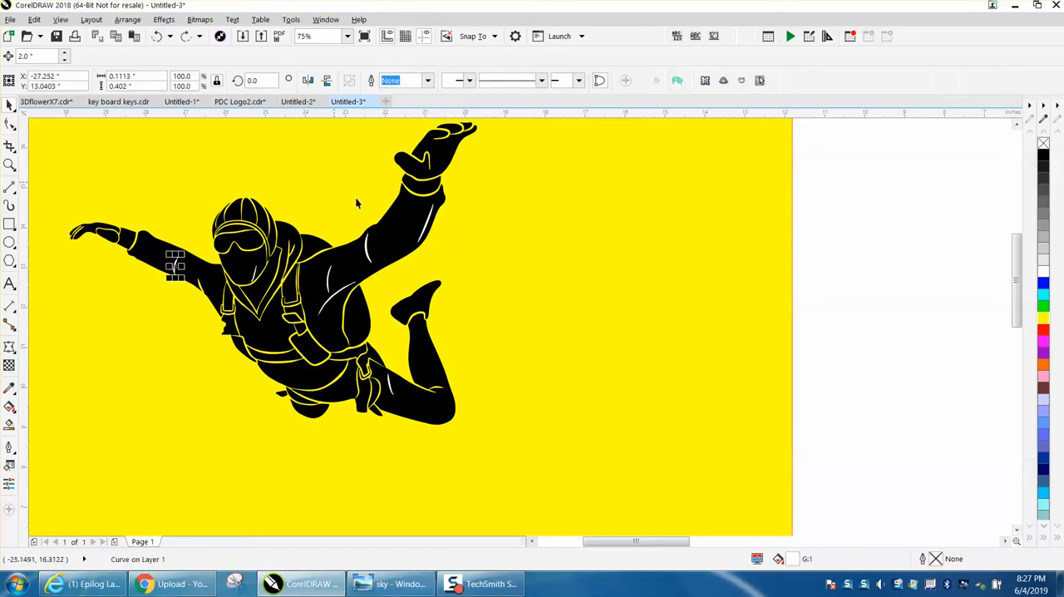
mouse_move(370, 256)
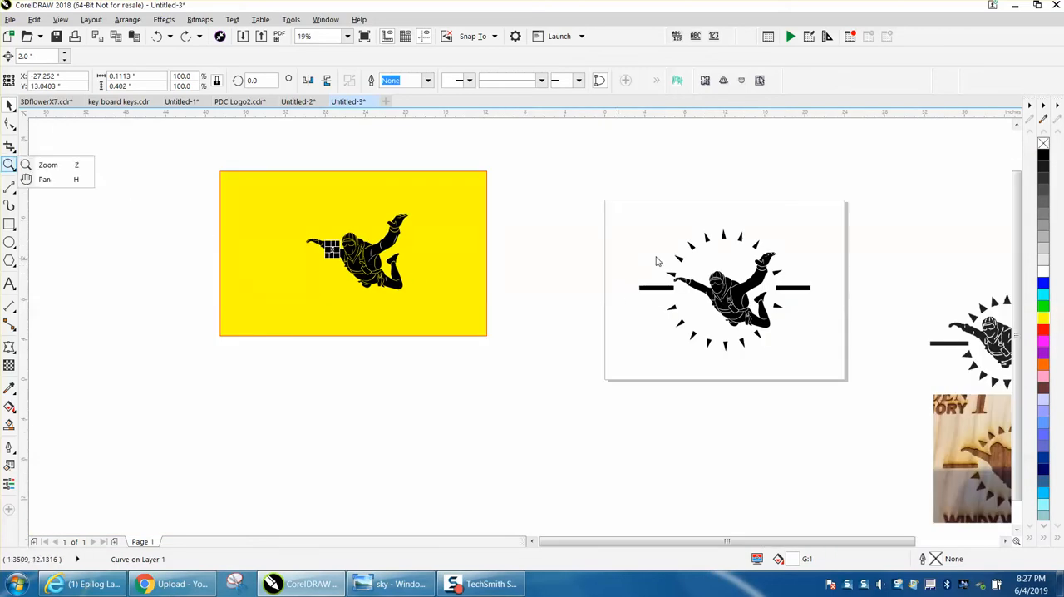
mouse_move(722, 290)
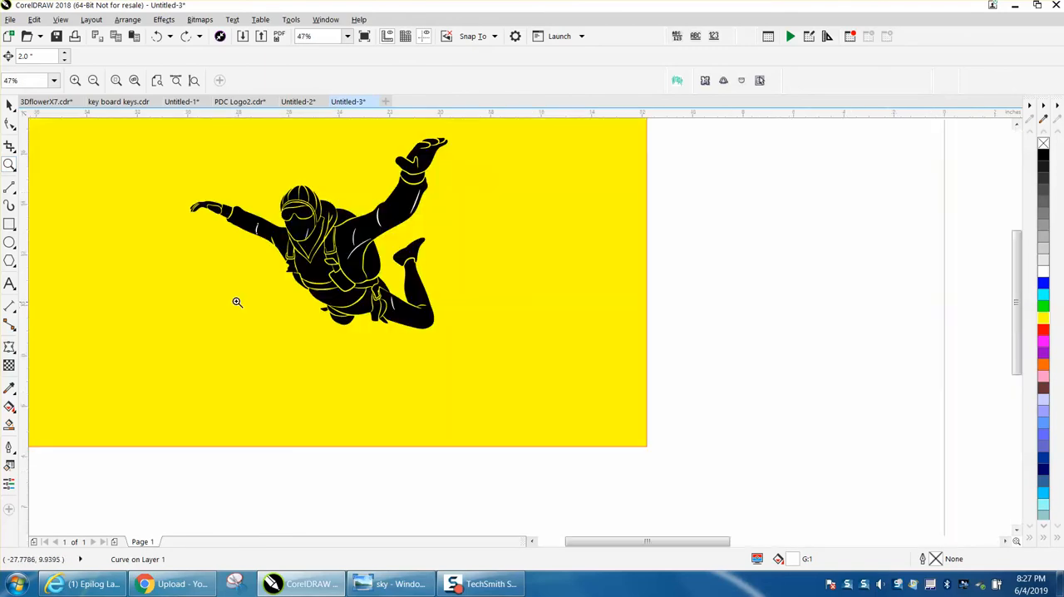
left_click(256, 229)
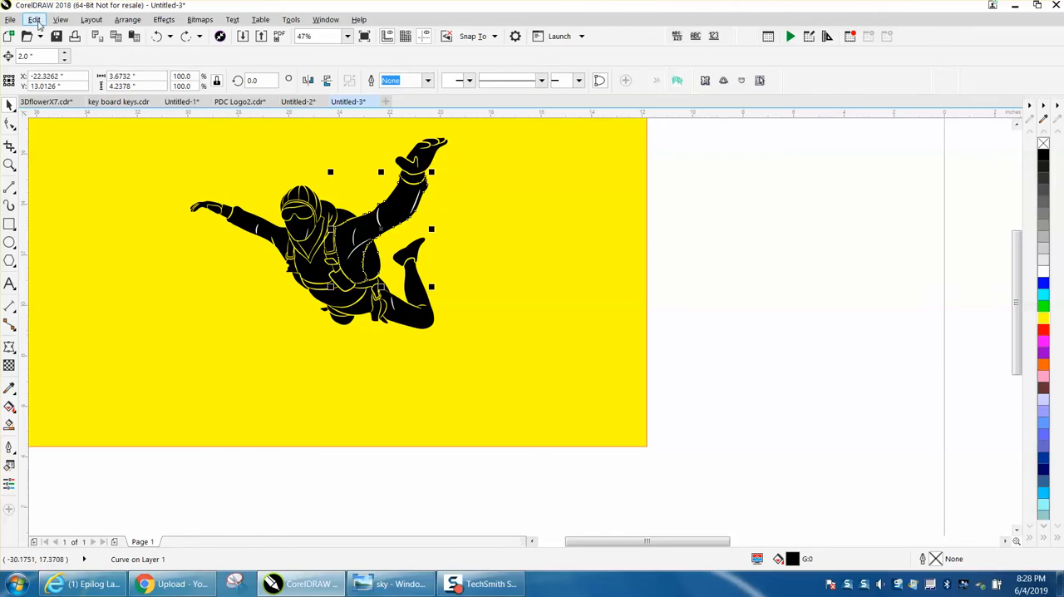
Step: Set up a Find Objects search for a specific uniform black fill
left_click(34, 20)
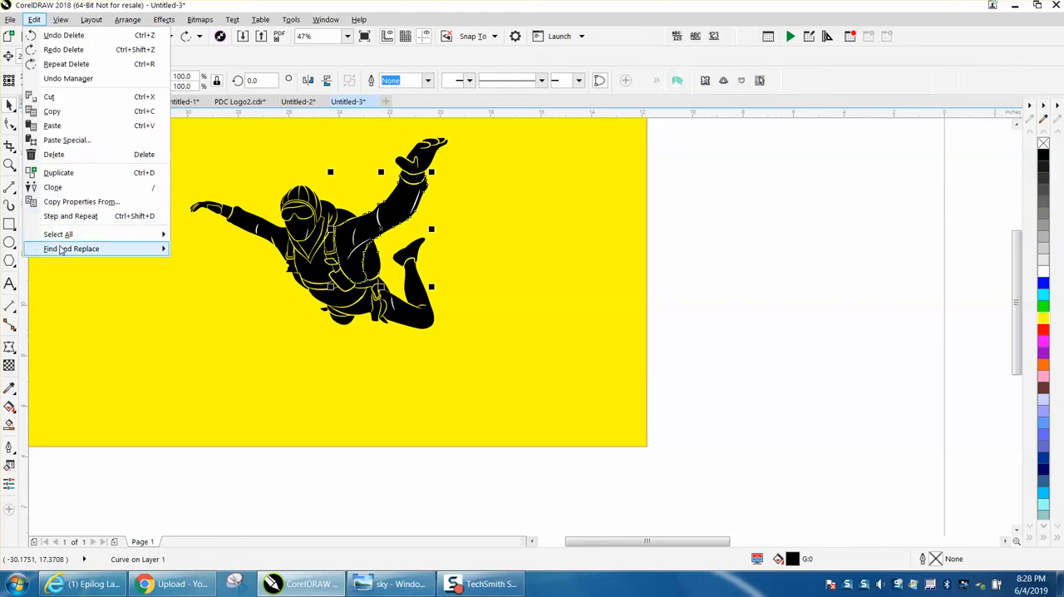
left_click(72, 249)
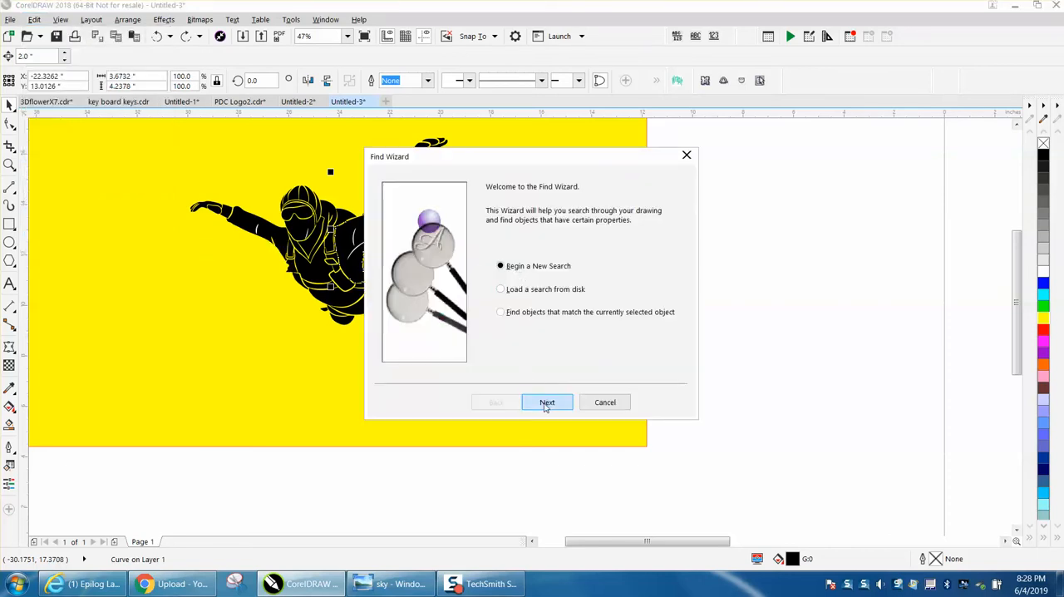
left_click(547, 403)
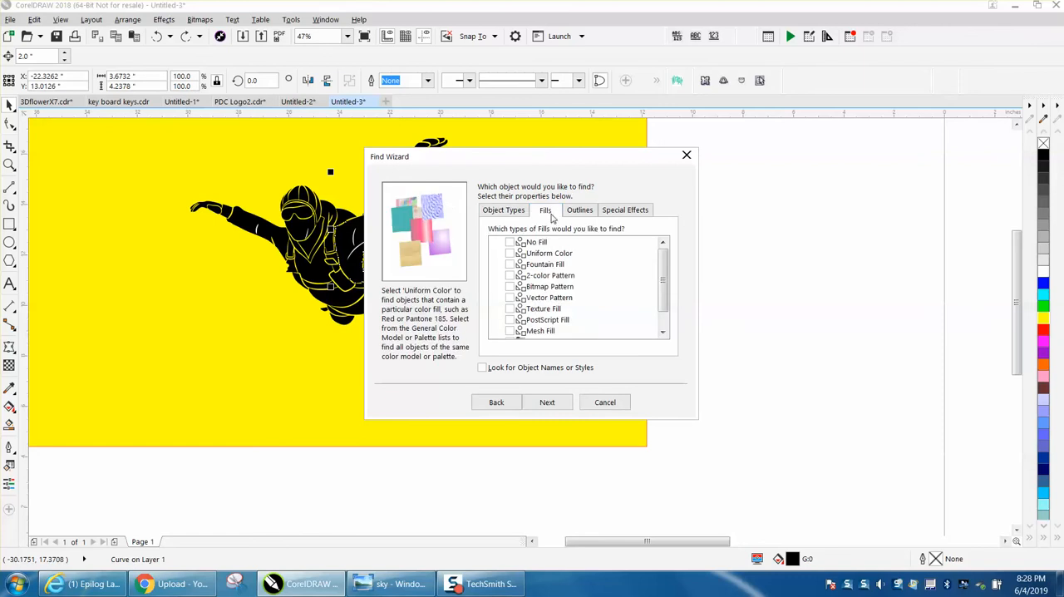
left_click(510, 252)
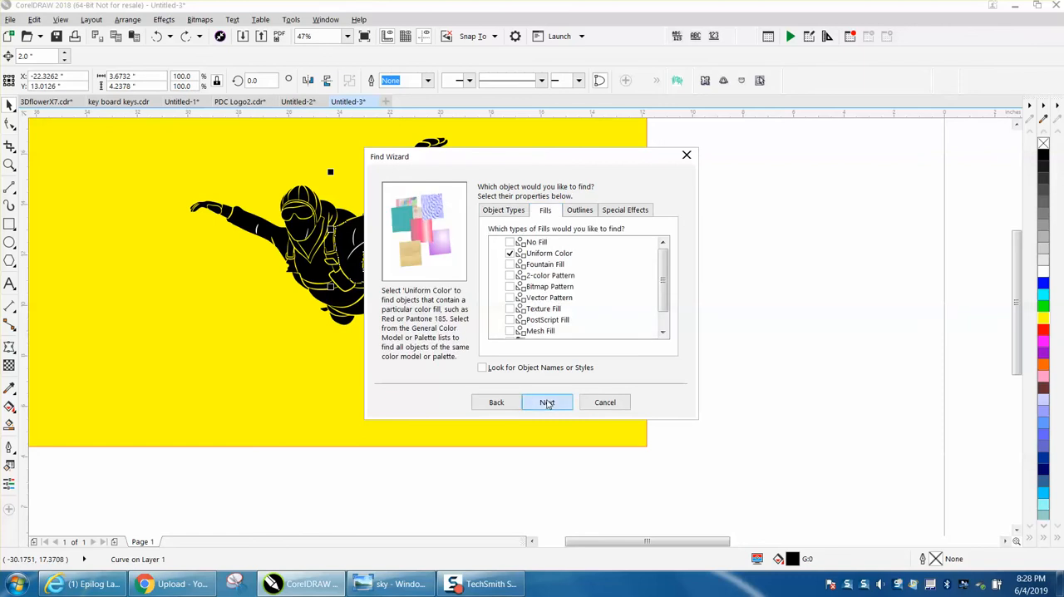
left_click(547, 403)
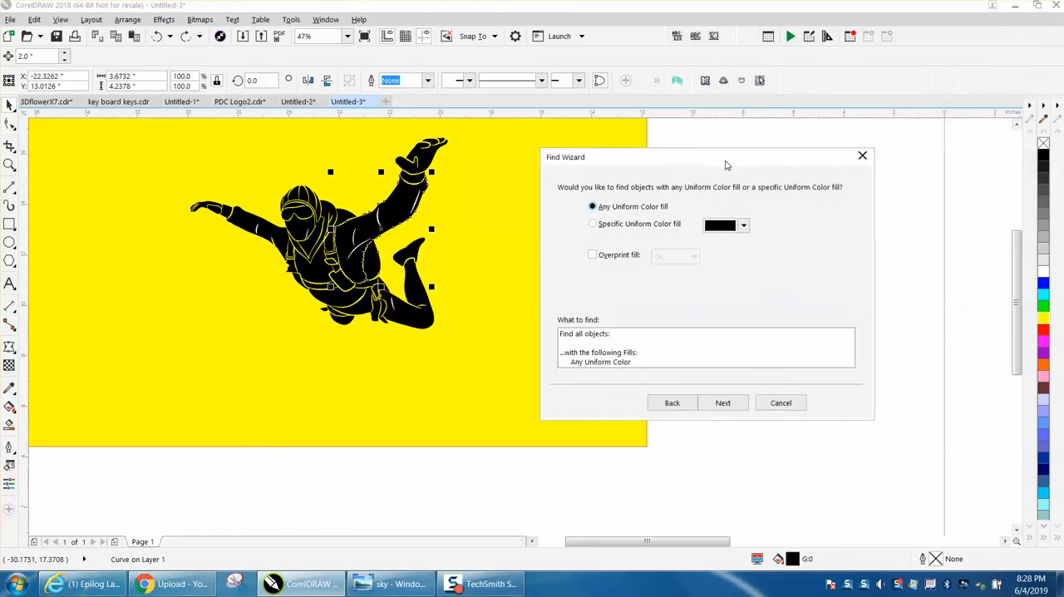
left_click(593, 223)
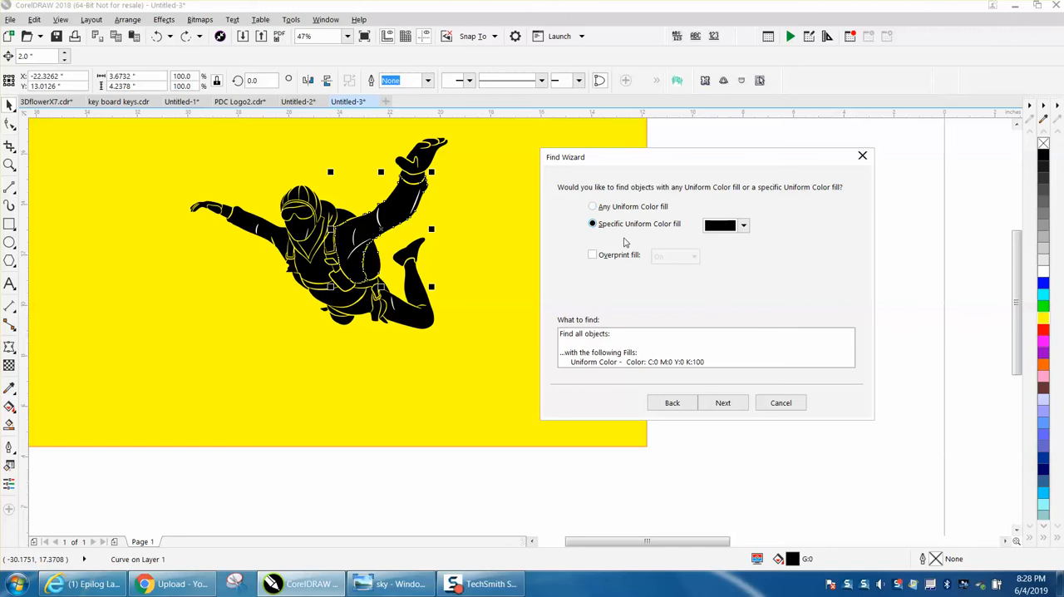
left_click(742, 225)
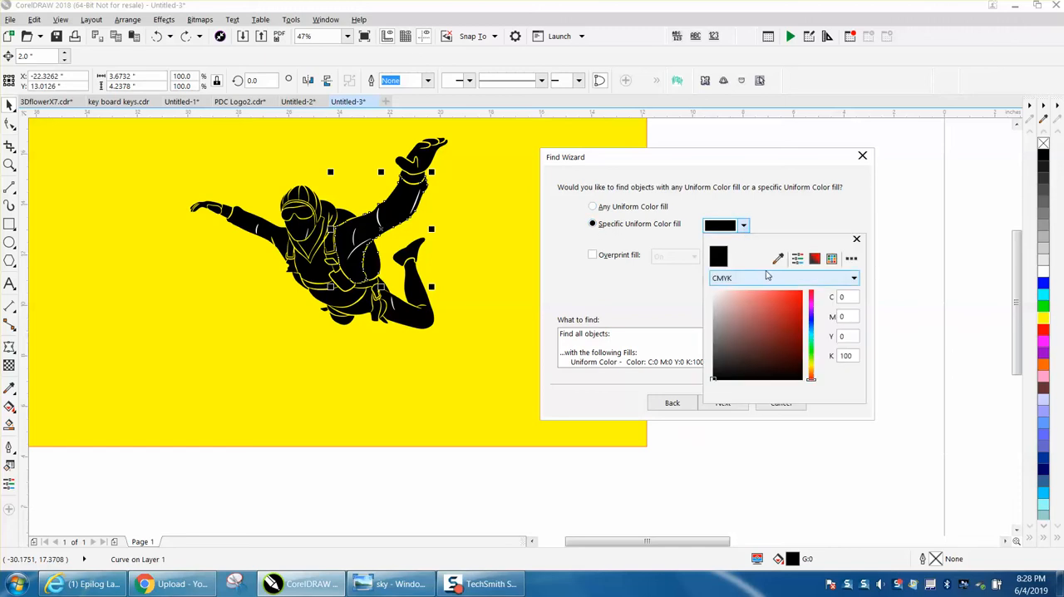
left_click(778, 258)
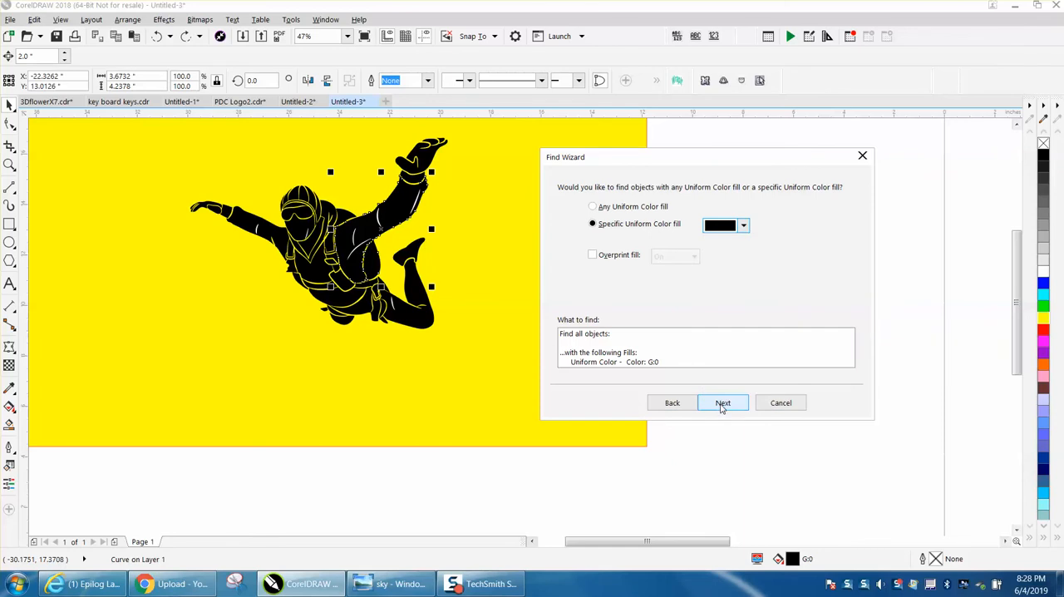
left_click(722, 402)
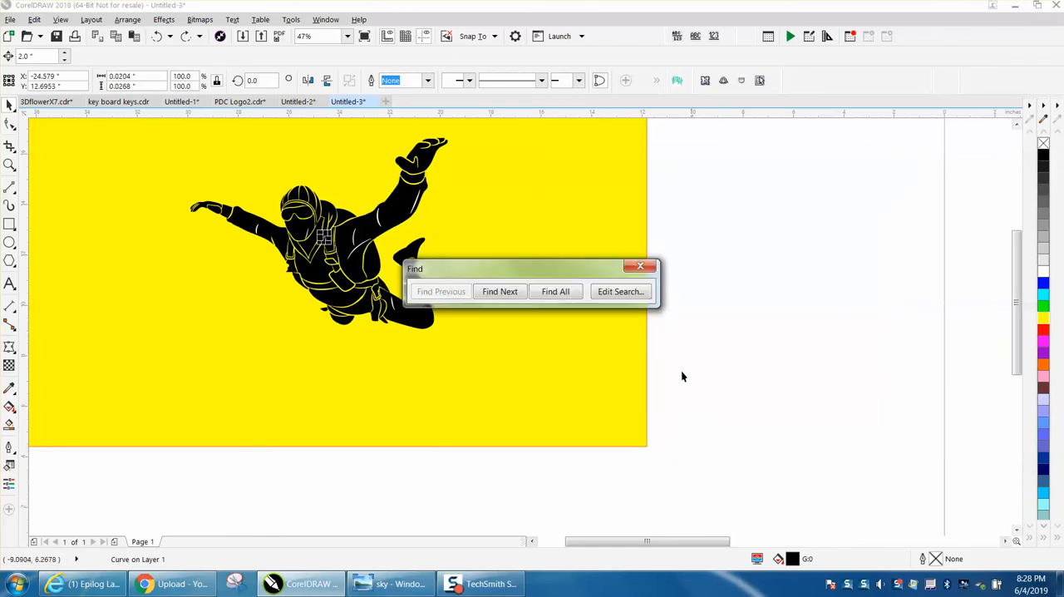
Step: Find all 88 black-filled objects, allowing ungrouping, and close the search
left_click(555, 291)
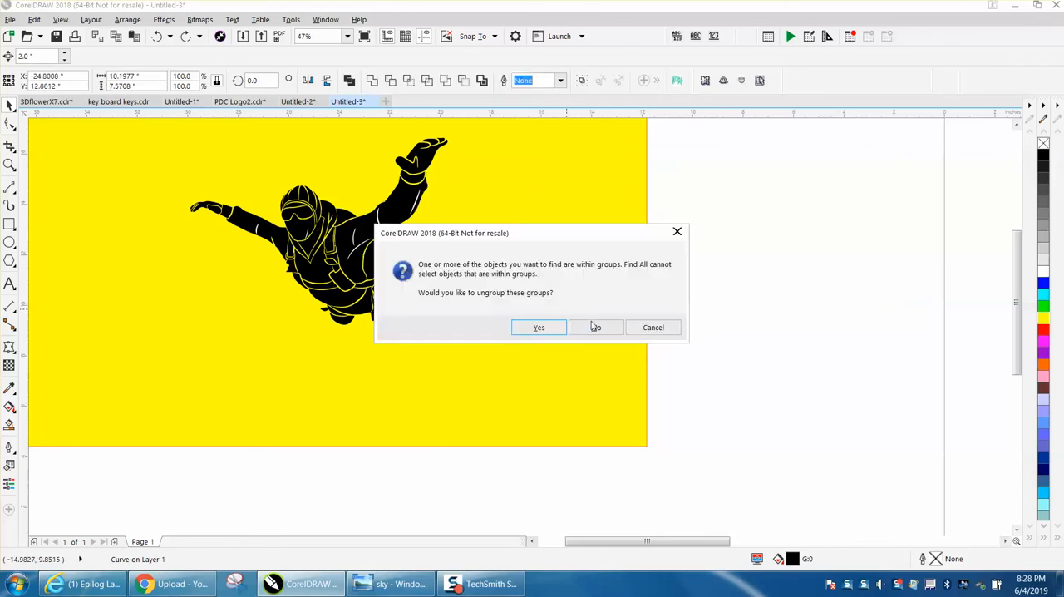
left_click(595, 326)
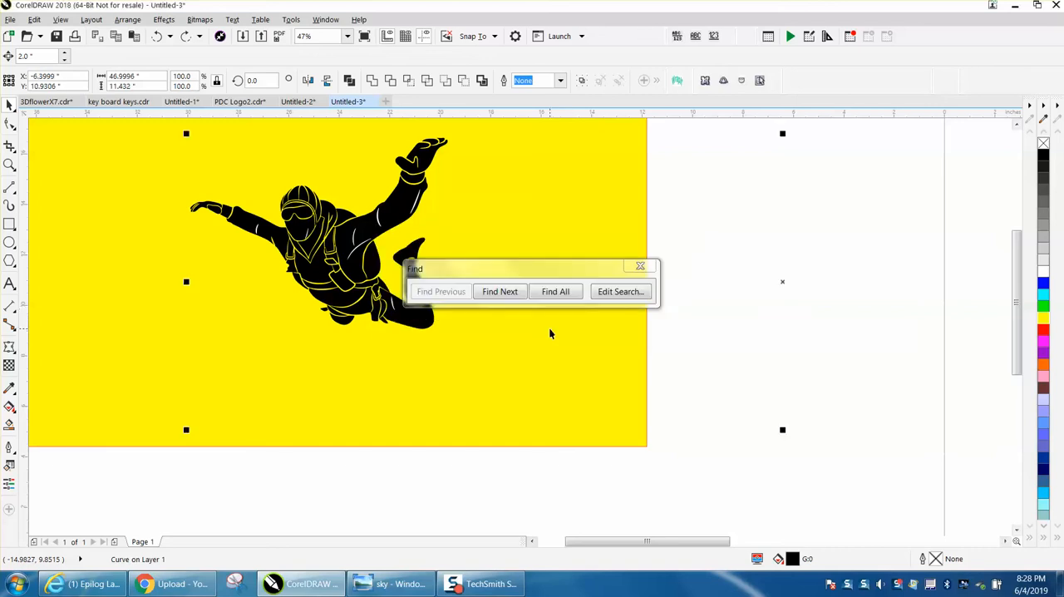
left_click(555, 291)
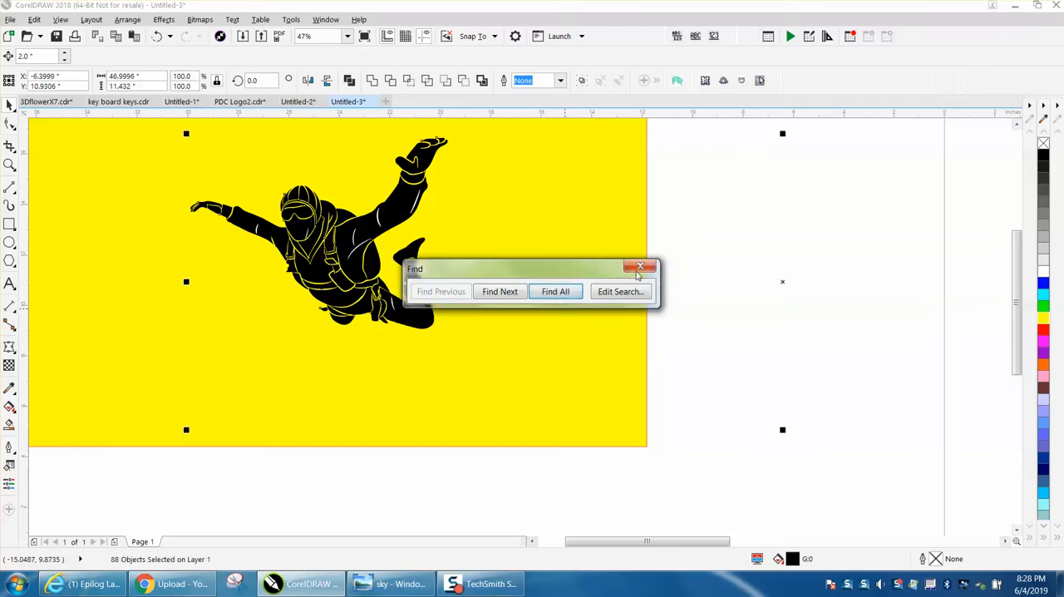
left_click(641, 266)
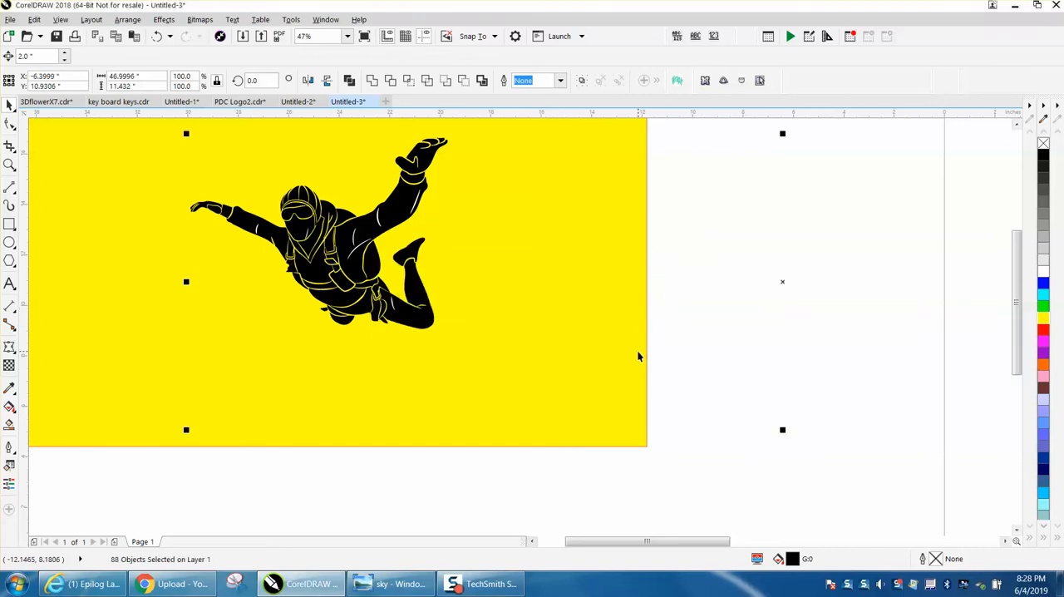
Step: Move the black pieces right off the page and outline the leftover fragments red
left_click_drag(315, 229, 566, 229)
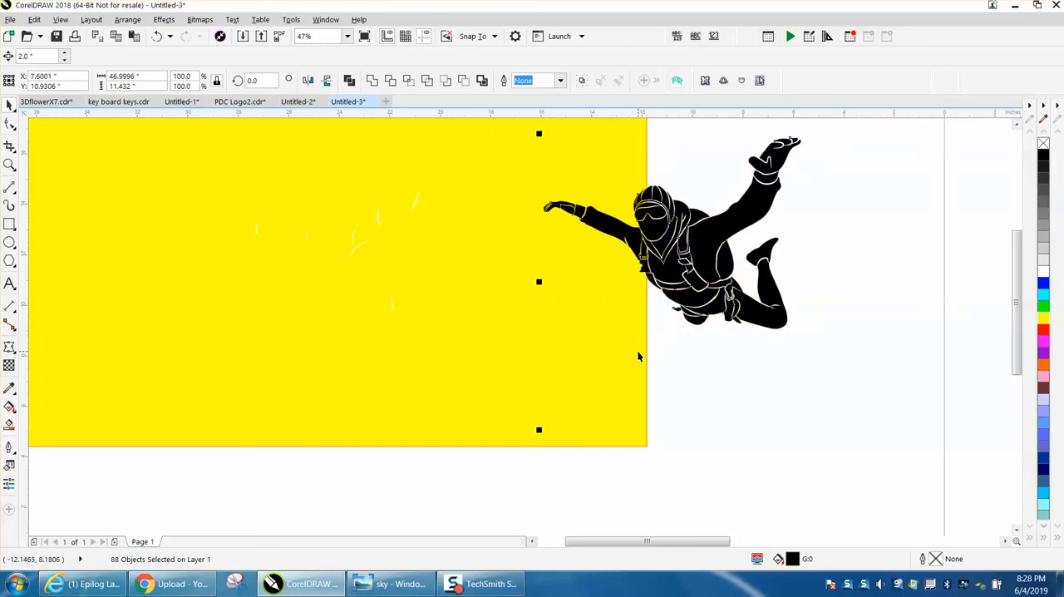
mouse_move(306, 238)
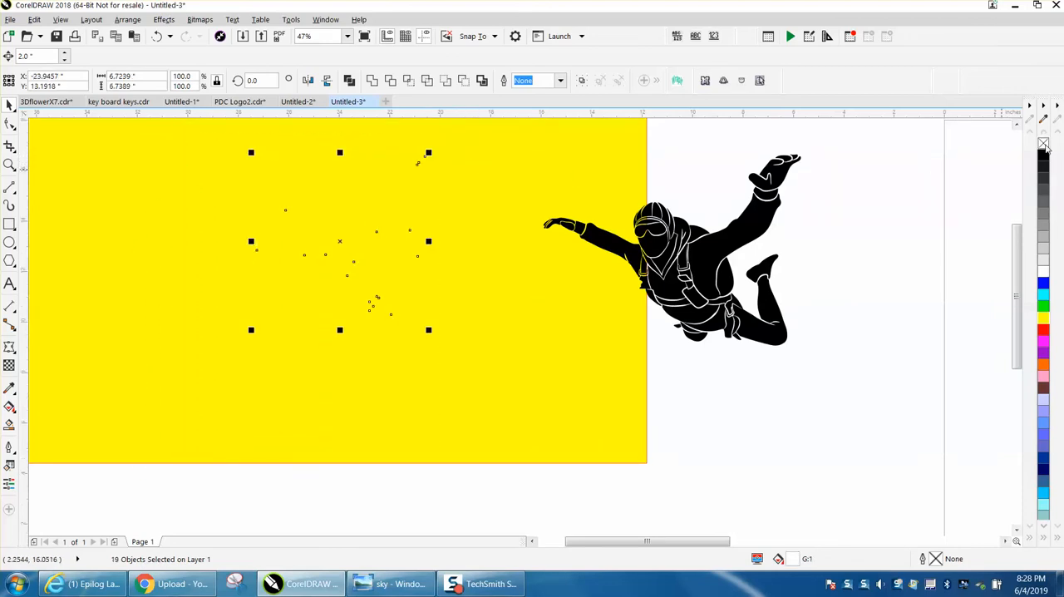
left_click(1044, 349)
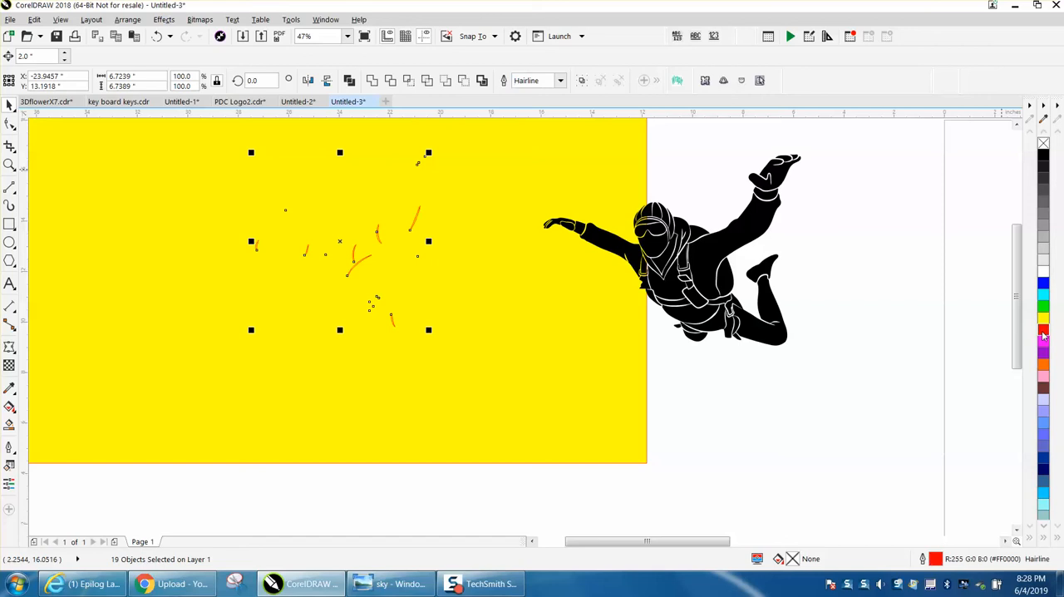
mouse_move(707, 419)
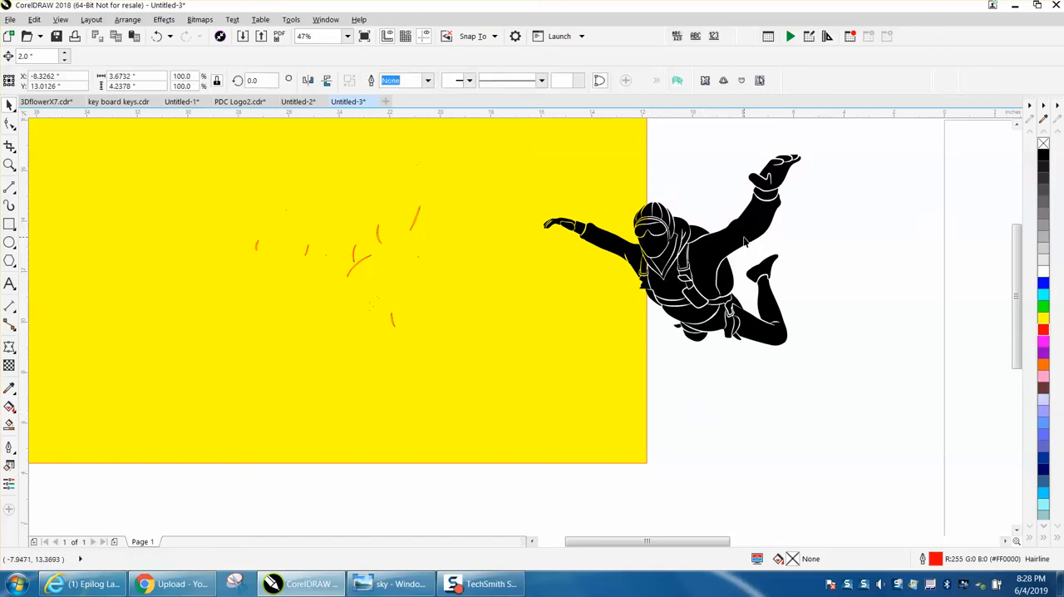
left_click(731, 249)
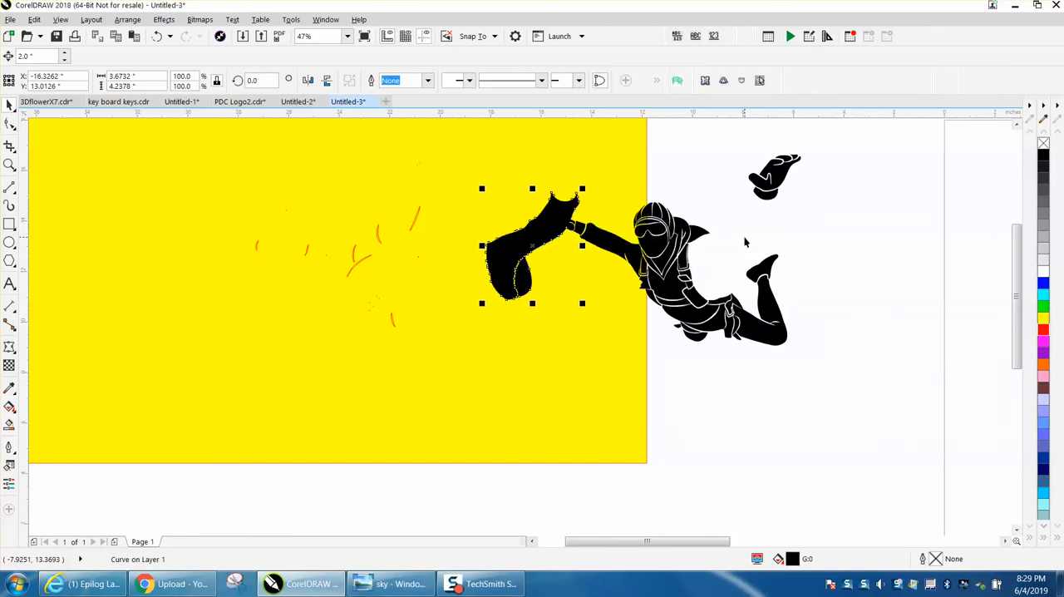
Step: Drag the loose black arm piece onto the skydiver's outstretched left arm
left_click_drag(532, 245, 381, 245)
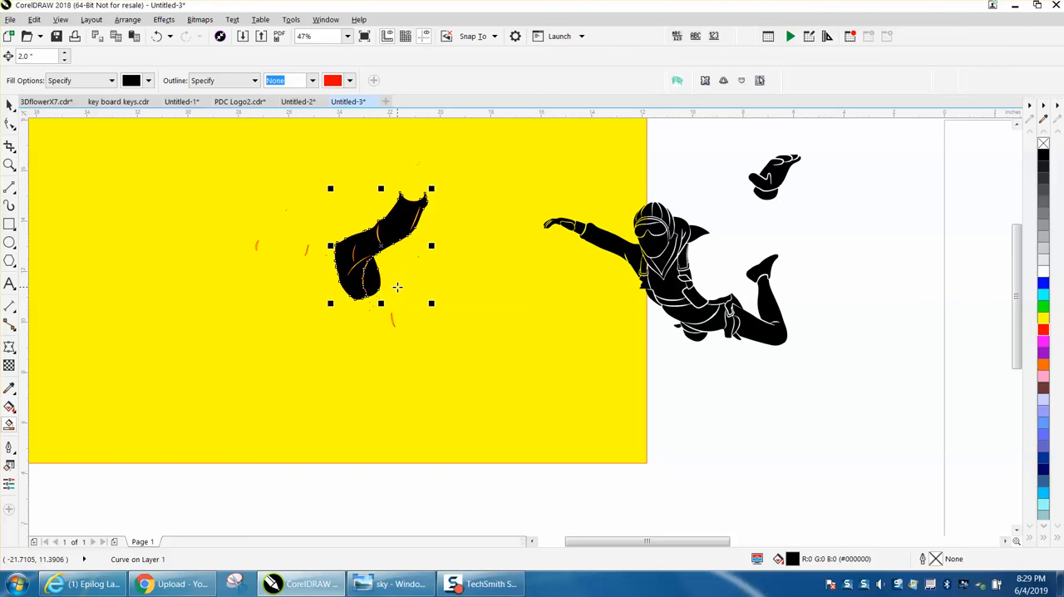
left_click(706, 241)
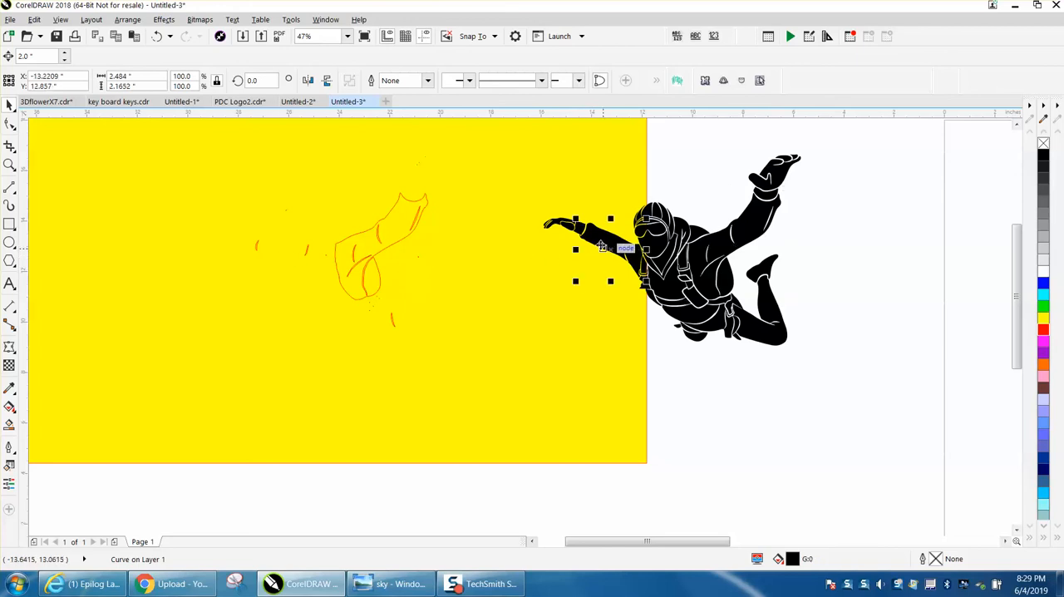
left_click_drag(609, 249, 257, 249)
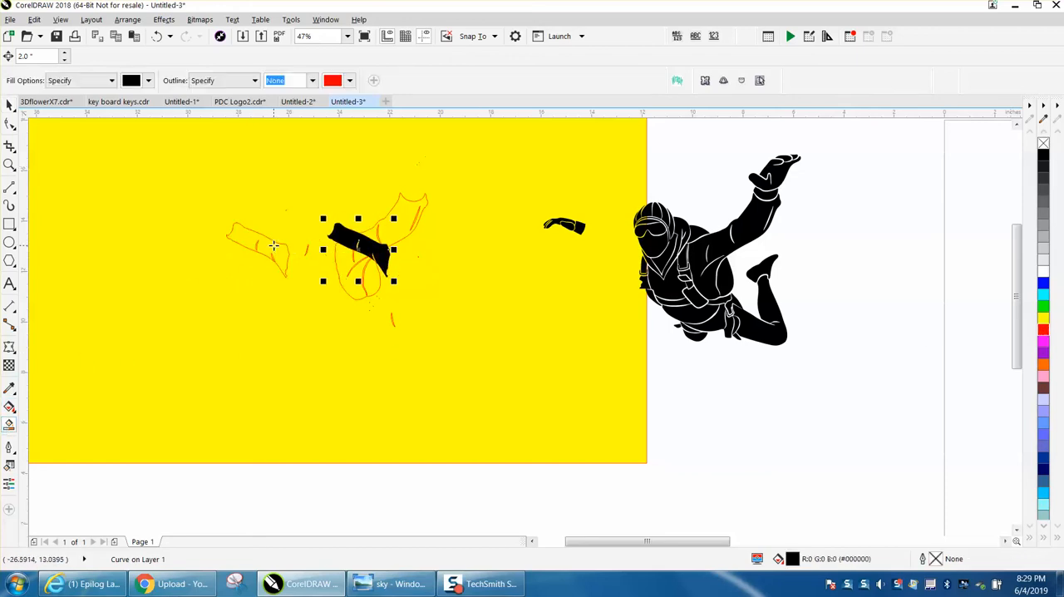
left_click_drag(358, 250, 590, 249)
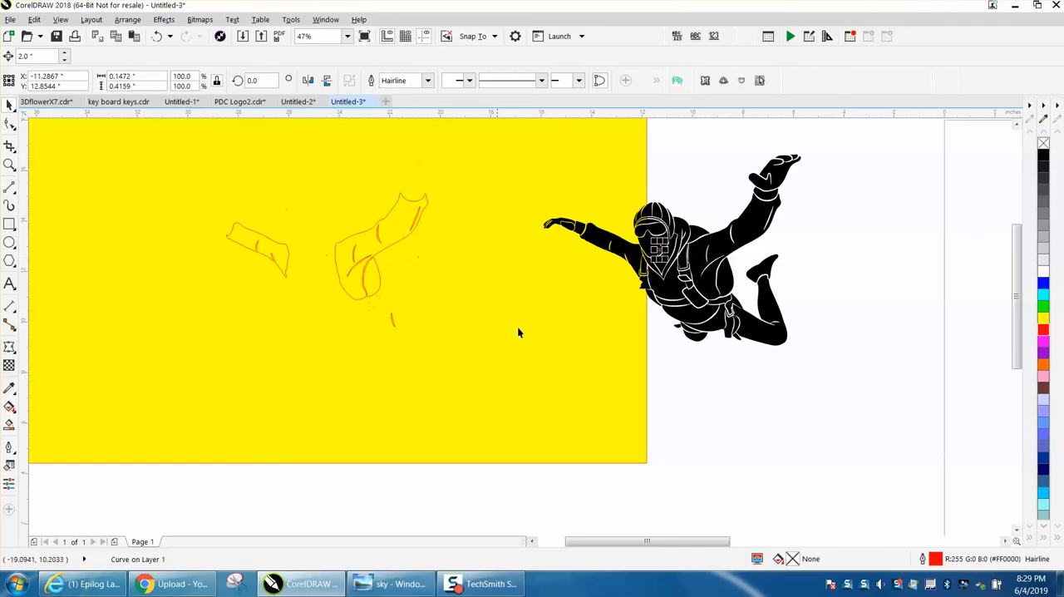
Step: Zoom in on the skydiver and select the black face and small leftover pieces
left_click(10, 164)
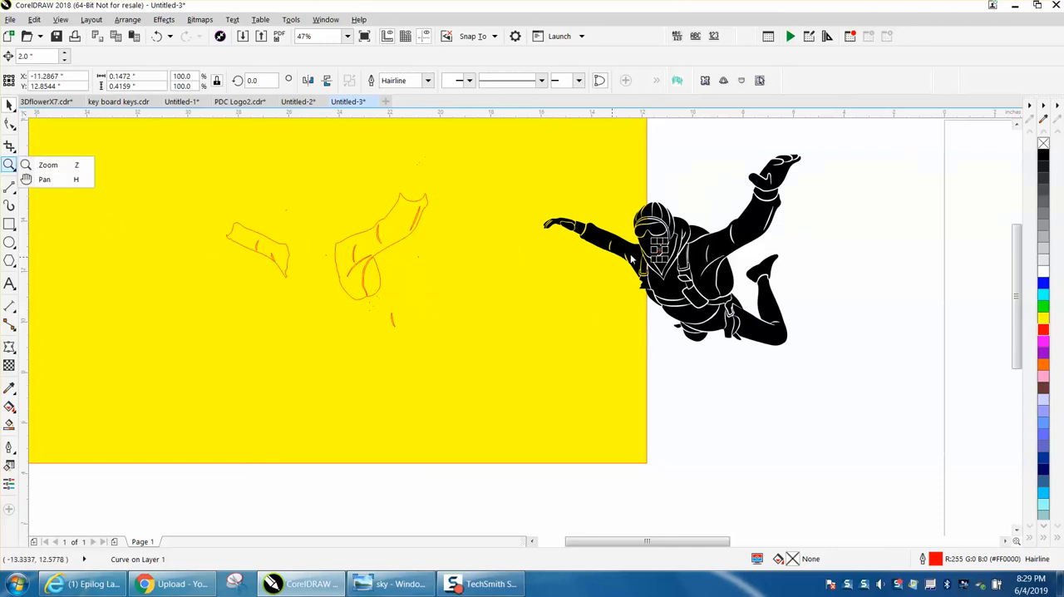
left_click(10, 164)
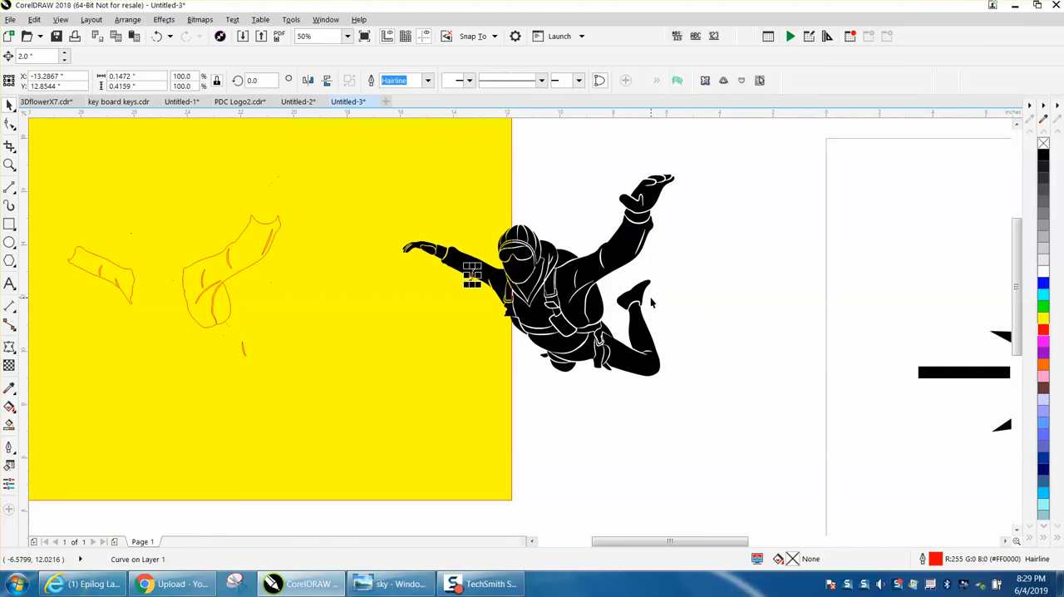
left_click(527, 267)
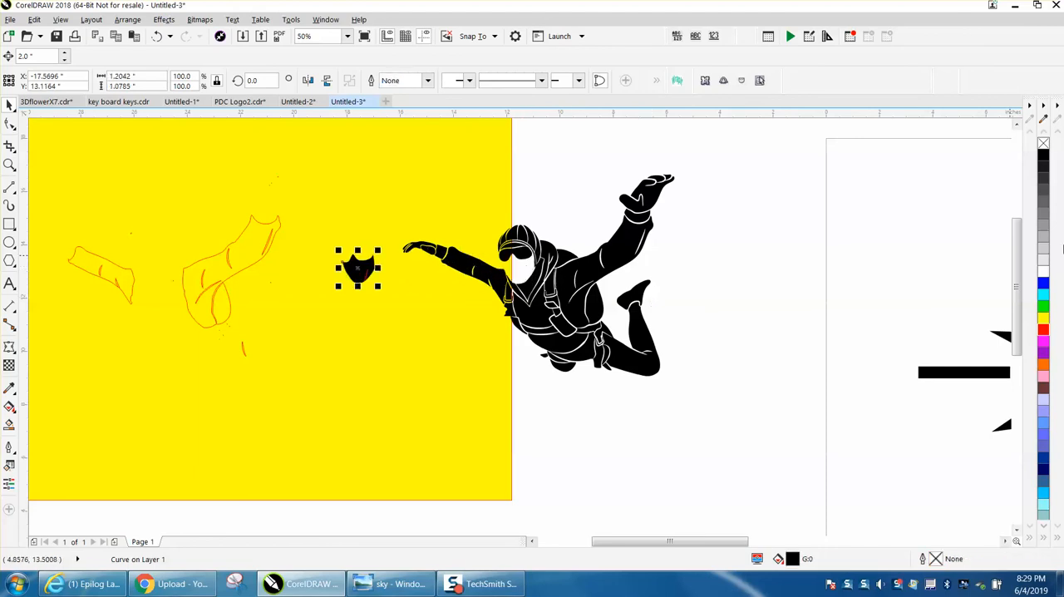
left_click(1044, 283)
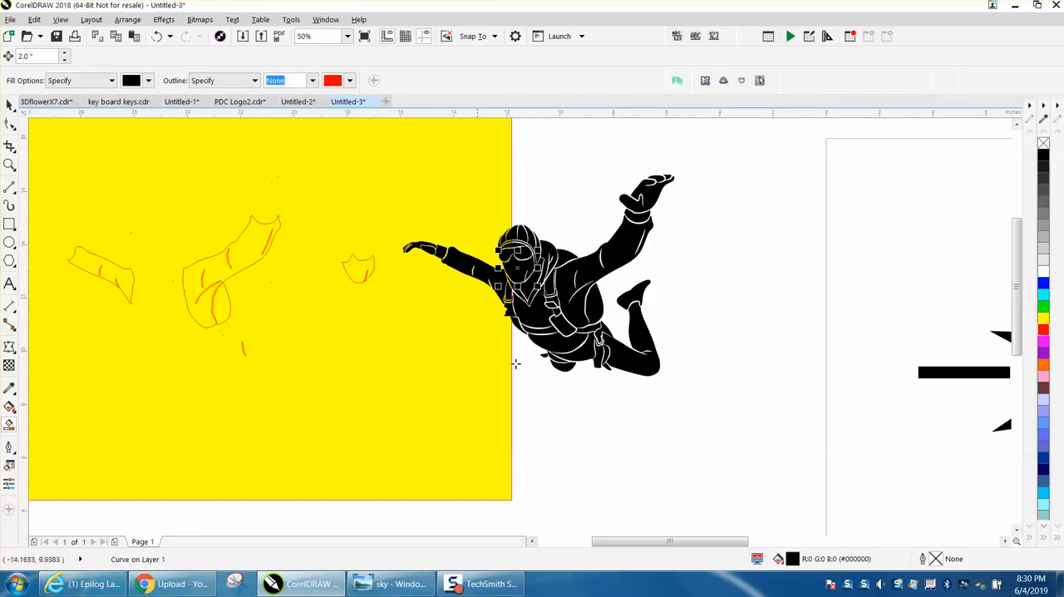
mouse_move(256, 356)
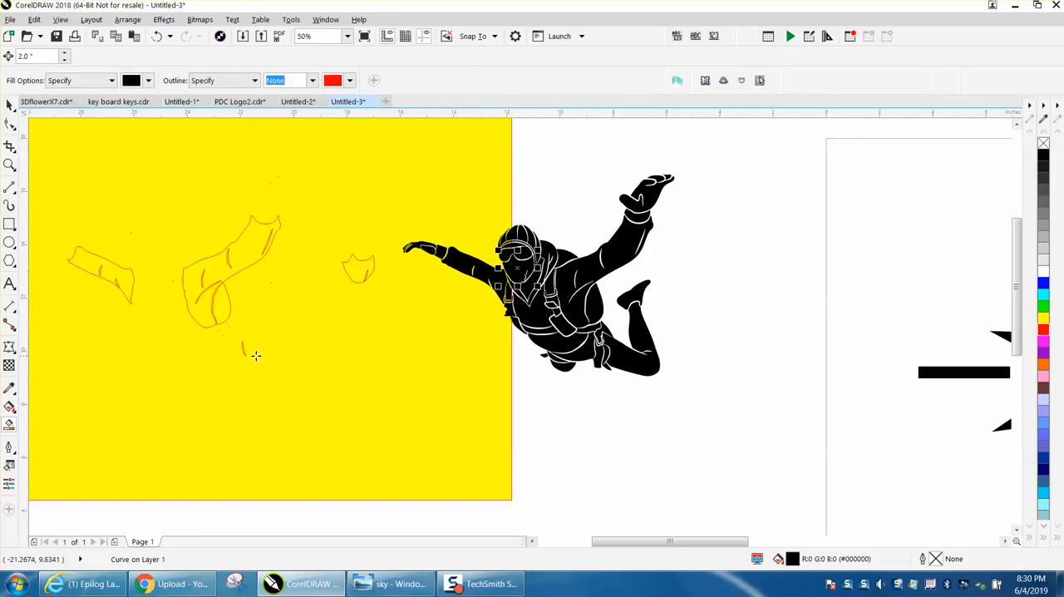
left_click(254, 357)
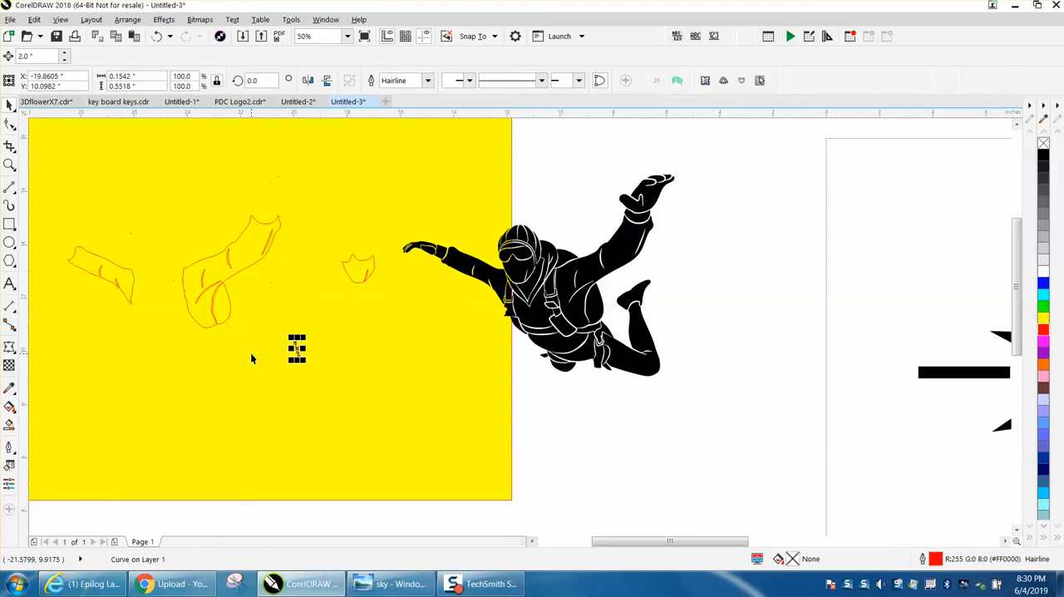
Step: Move the small black strap onto the leg and fit the lower leg piece against the body
left_click_drag(296, 349, 615, 349)
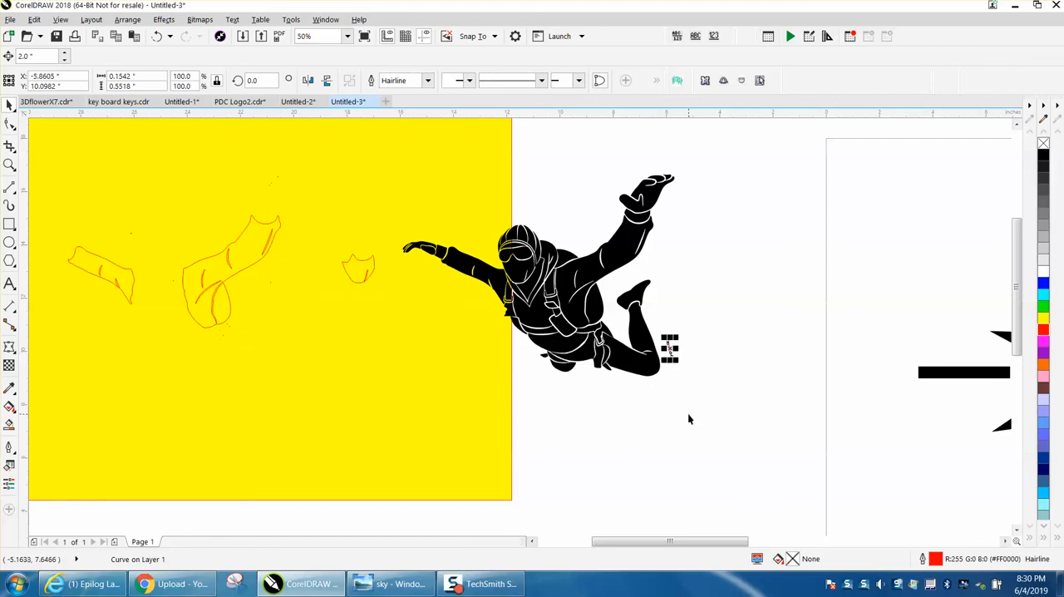
left_click(655, 366)
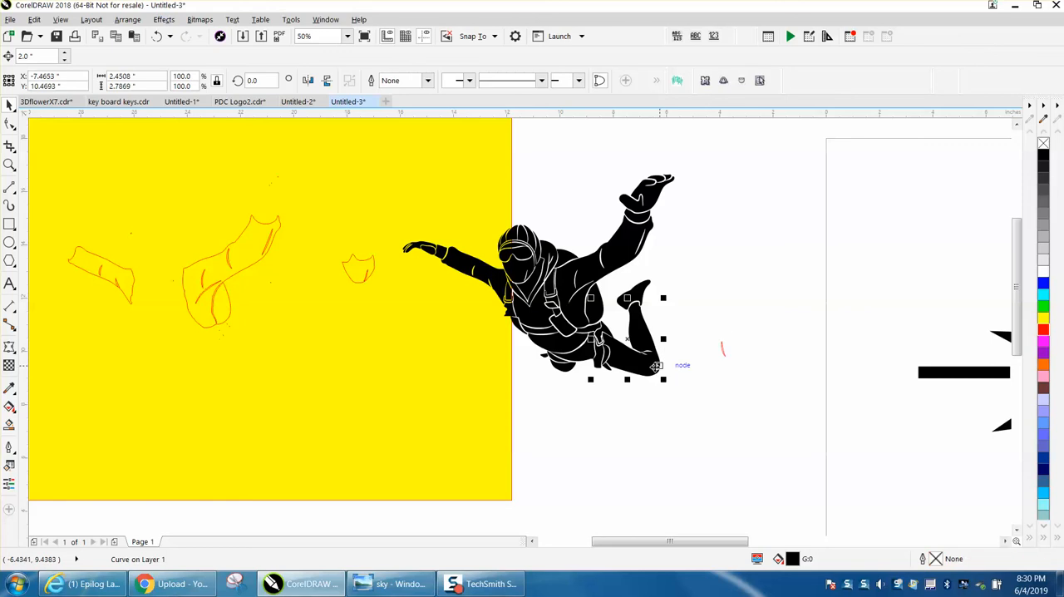
left_click_drag(627, 341, 731, 341)
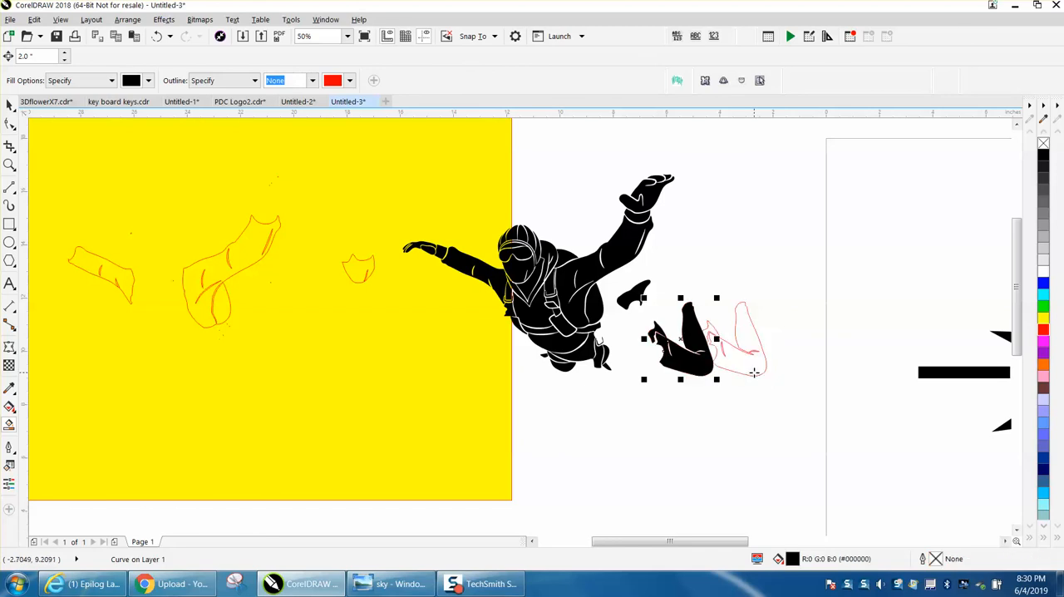
left_click_drag(680, 336, 574, 407)
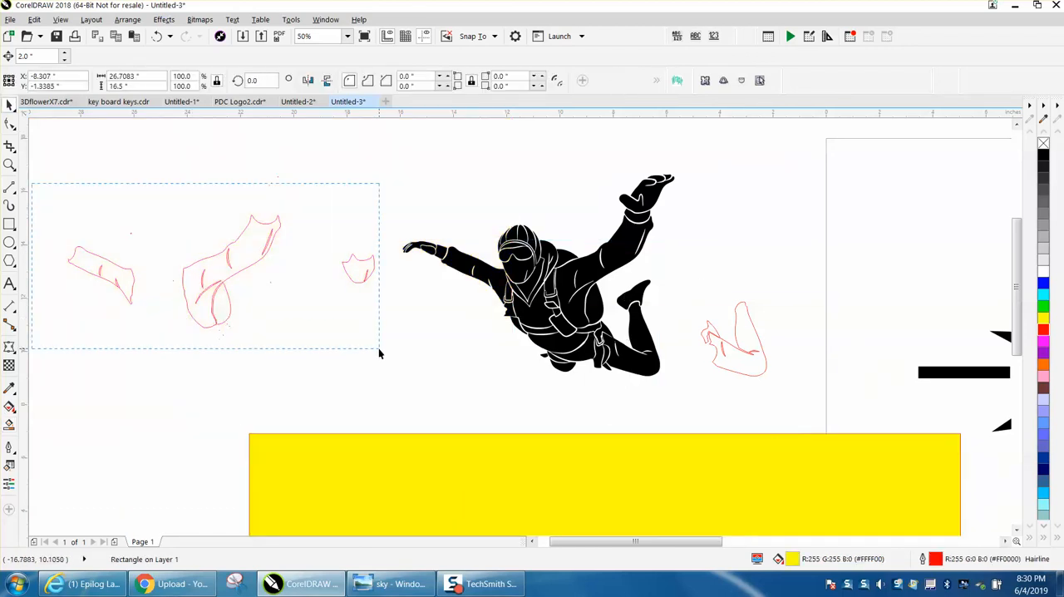
Step: Delete the leftover red outline shapes and marquee-select all skydiver pieces into a 46-object group
left_click(733, 341)
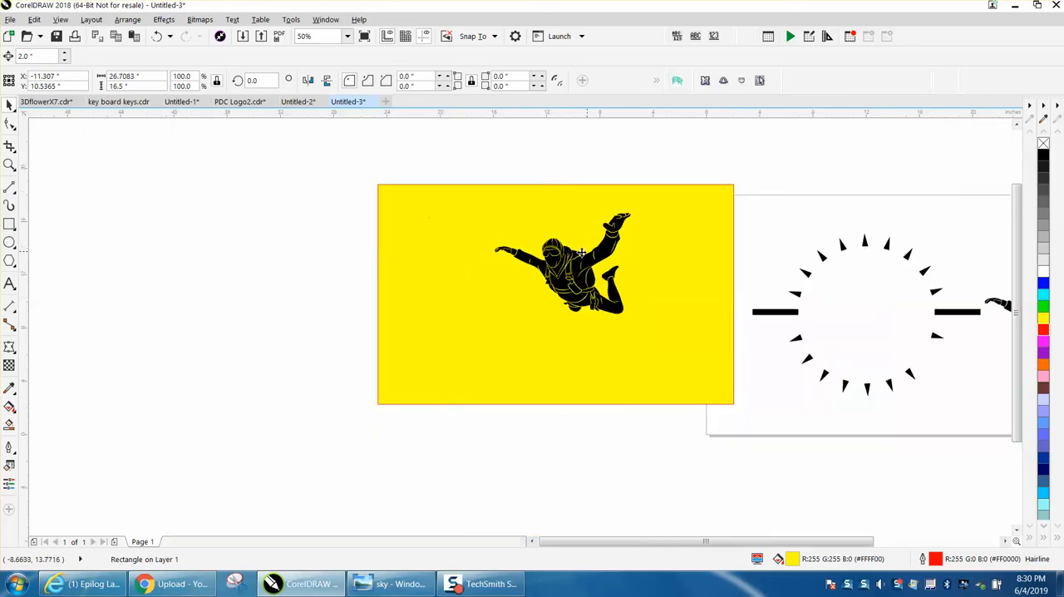
left_click(555, 293)
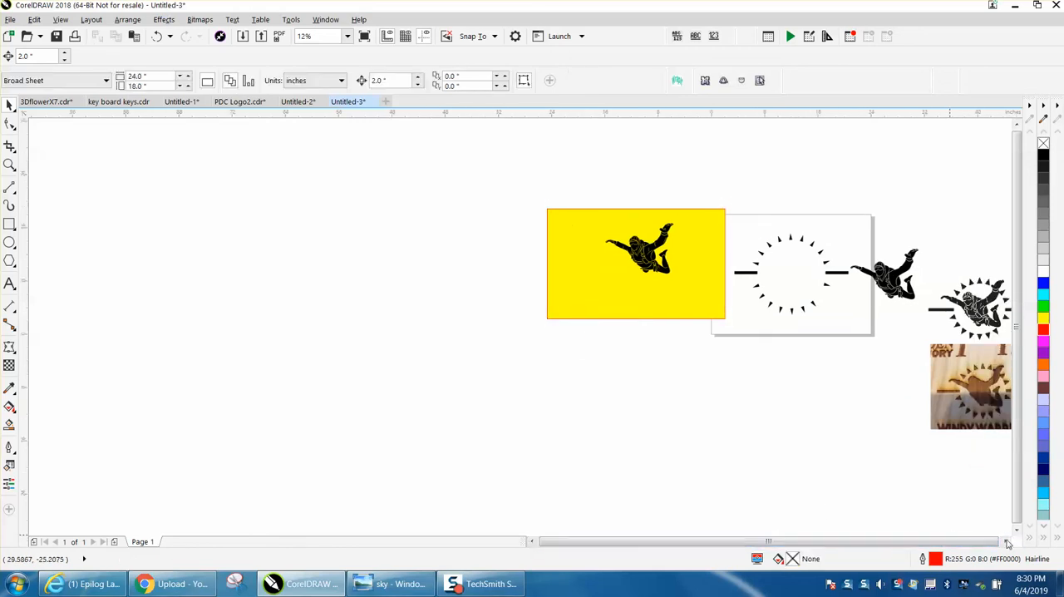
scroll("left", 3)
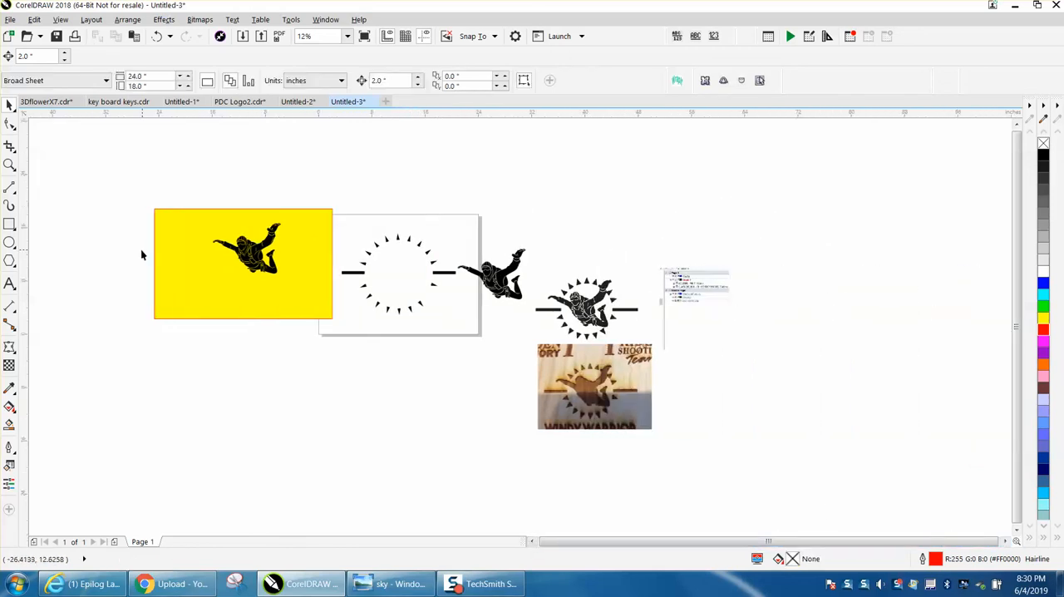
left_click_drag(160, 177, 288, 279)
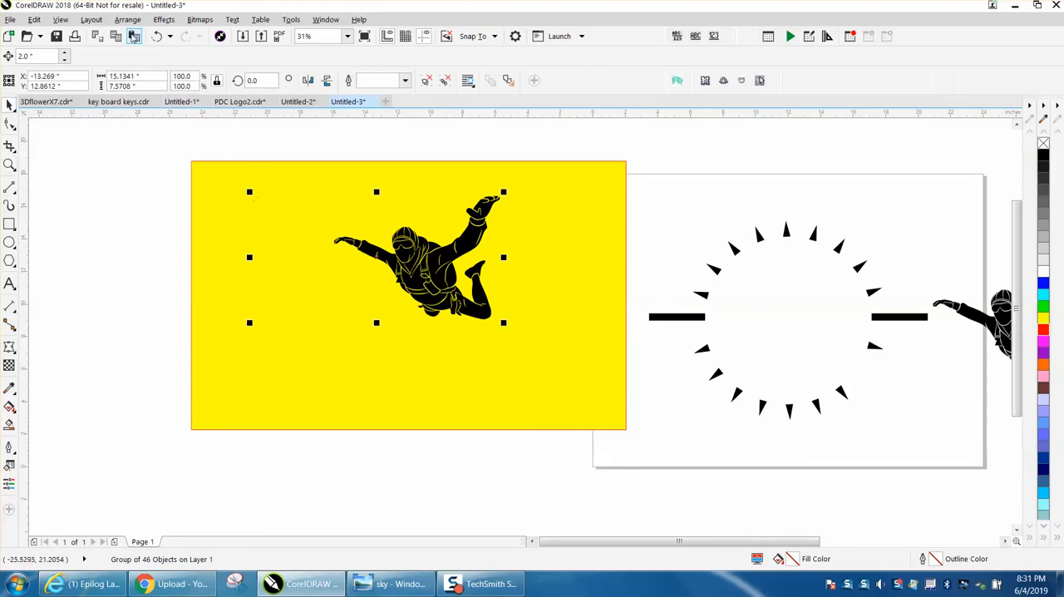
Step: Ungroup the skydiver and regroup only its 44 figure pieces
left_click(127, 19)
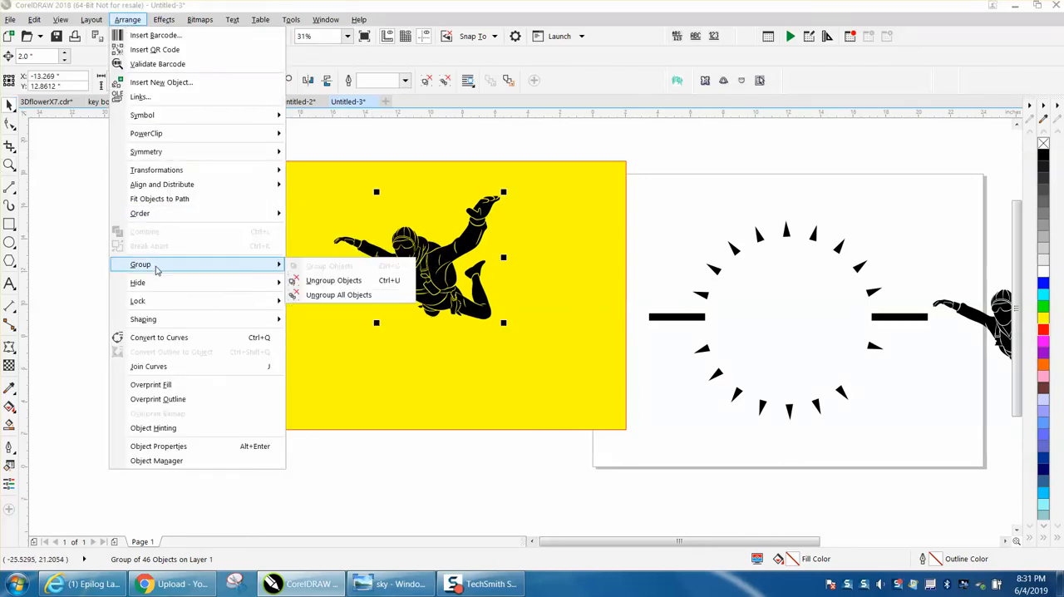
left_click(333, 280)
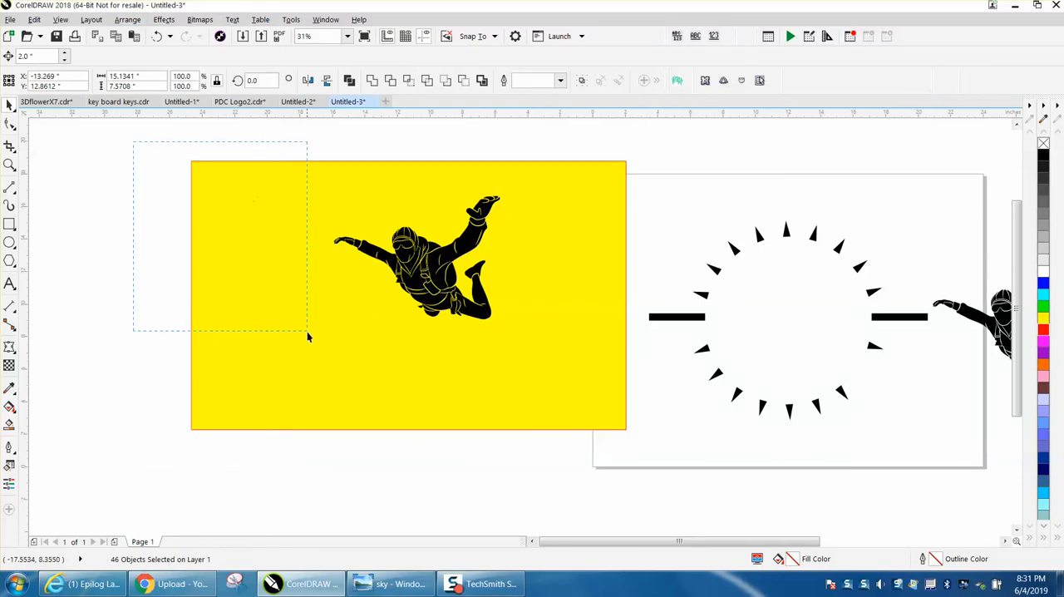
left_click(310, 342)
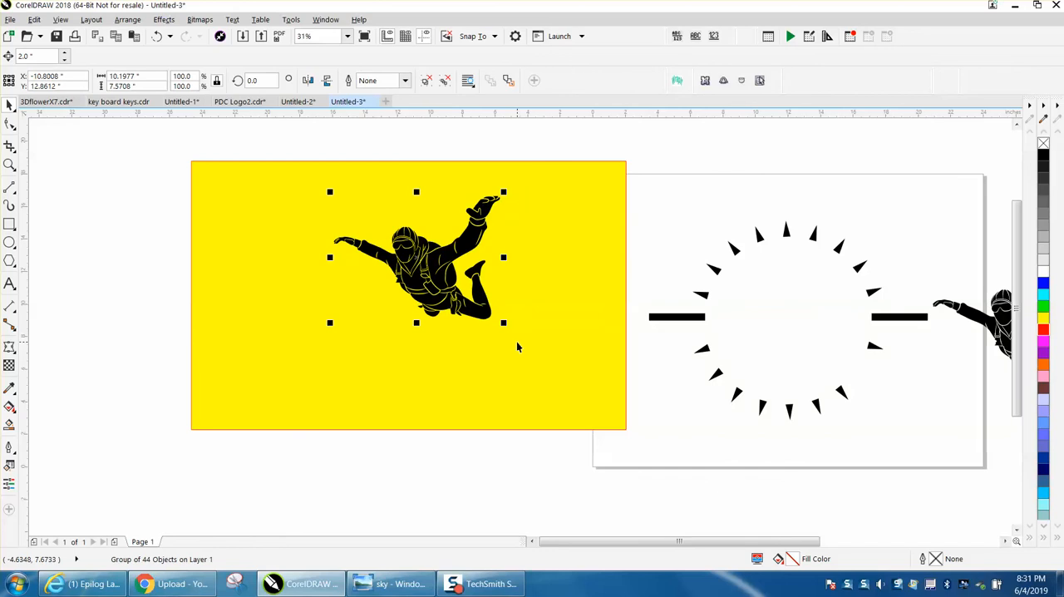
Step: Move the 44-piece skydiver group into the sunburst badge's empty circle and zoom in to check
left_click_drag(416, 258, 785, 320)
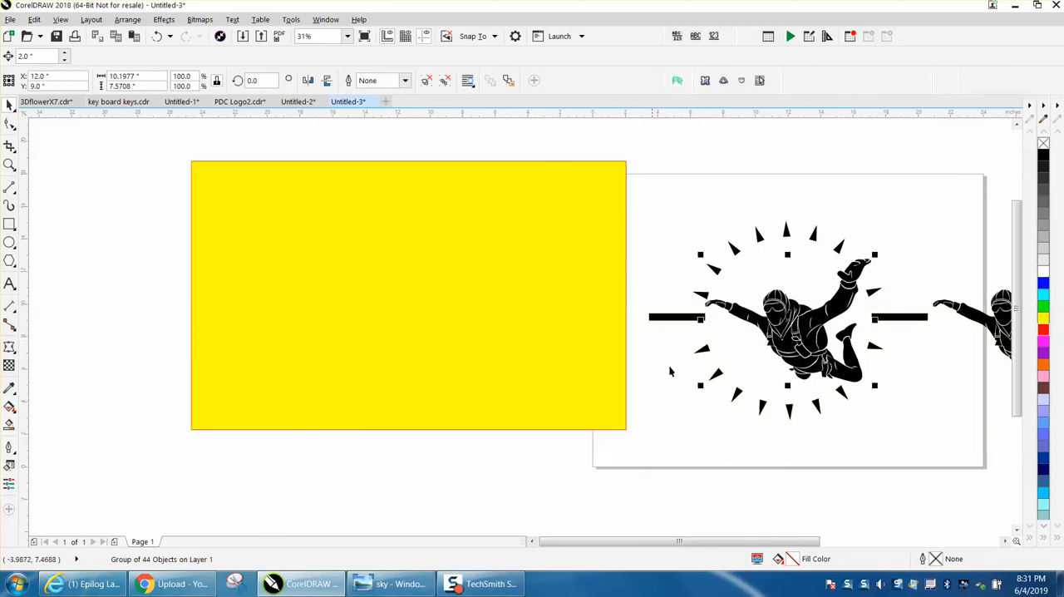
scroll("down", 3)
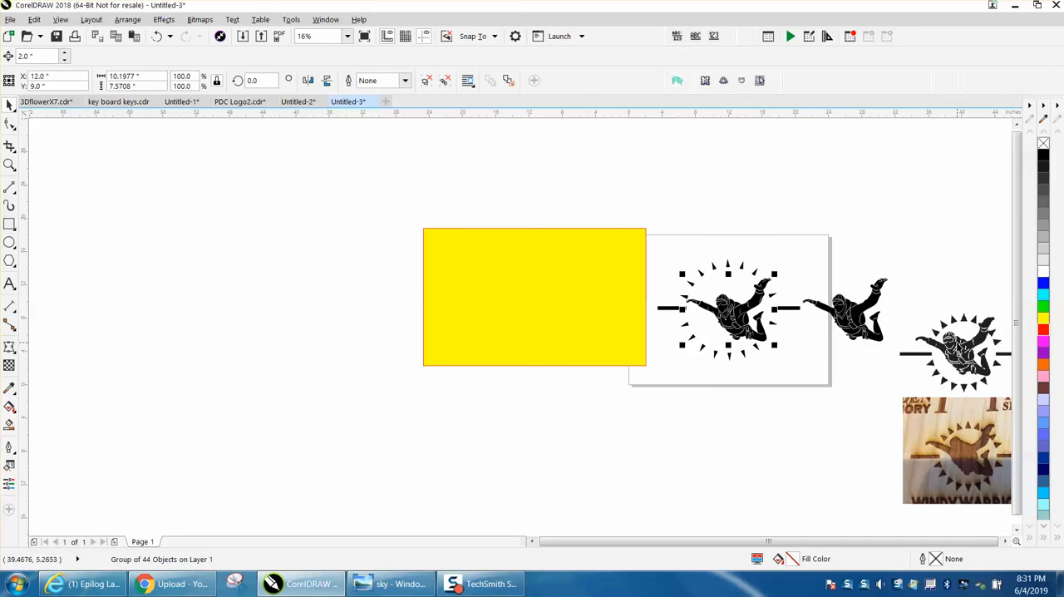
left_click(11, 164)
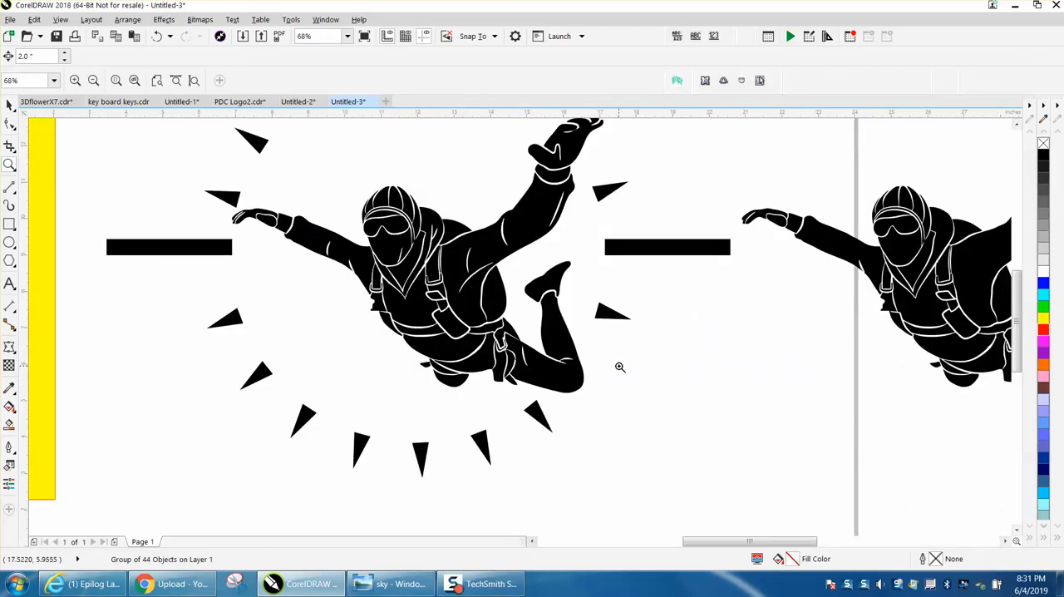
mouse_move(573, 335)
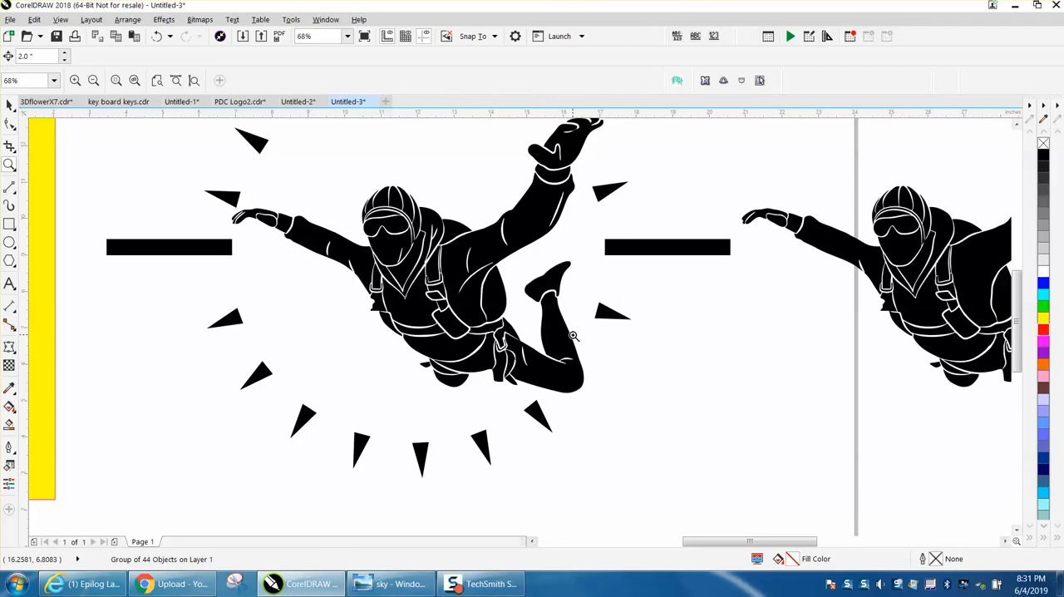